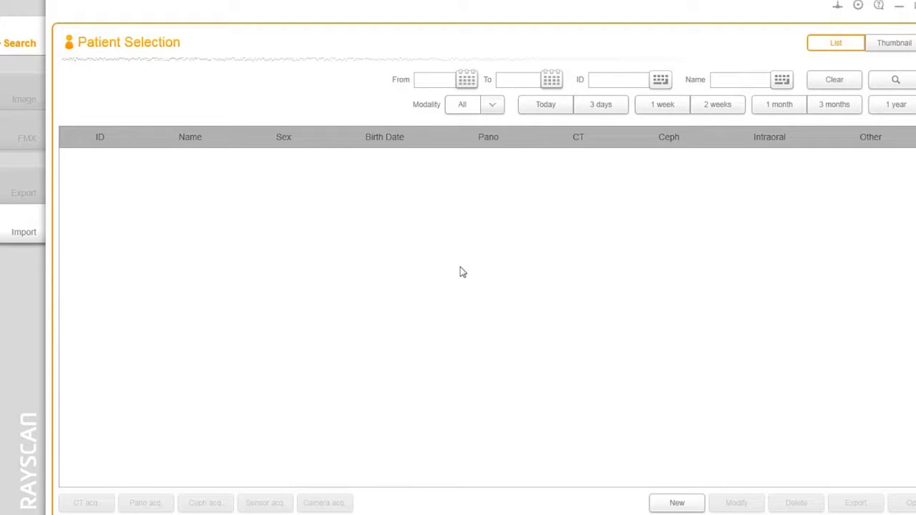
- Try the From/To date pickers, ID keypad and Name search, then filter to today's patients
left_click(466, 81)
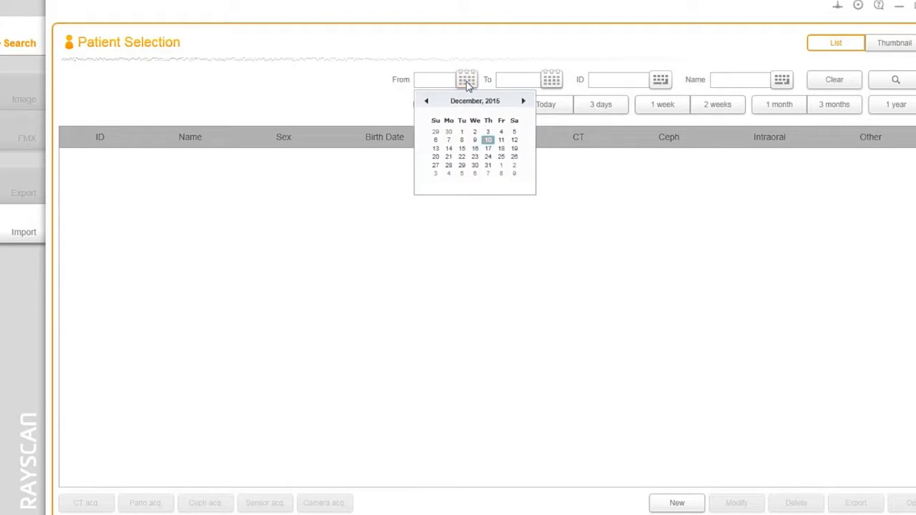
left_click(551, 80)
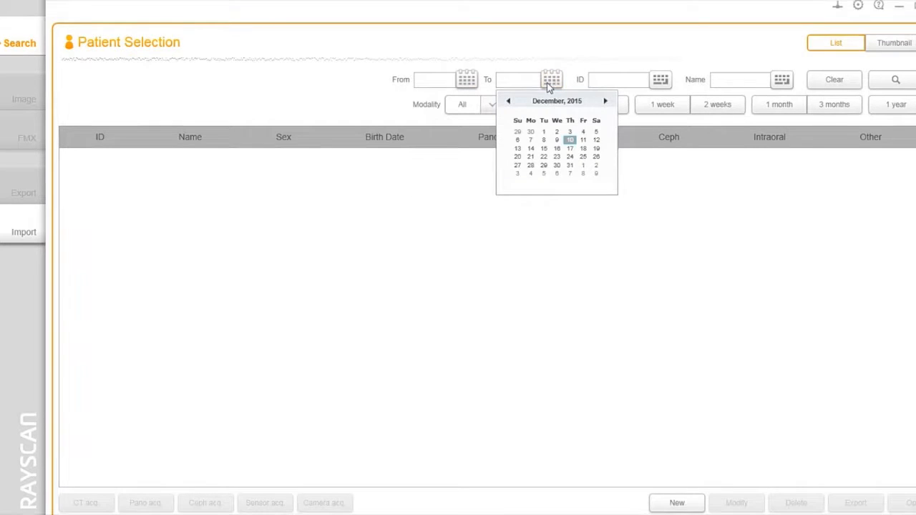
left_click(658, 80)
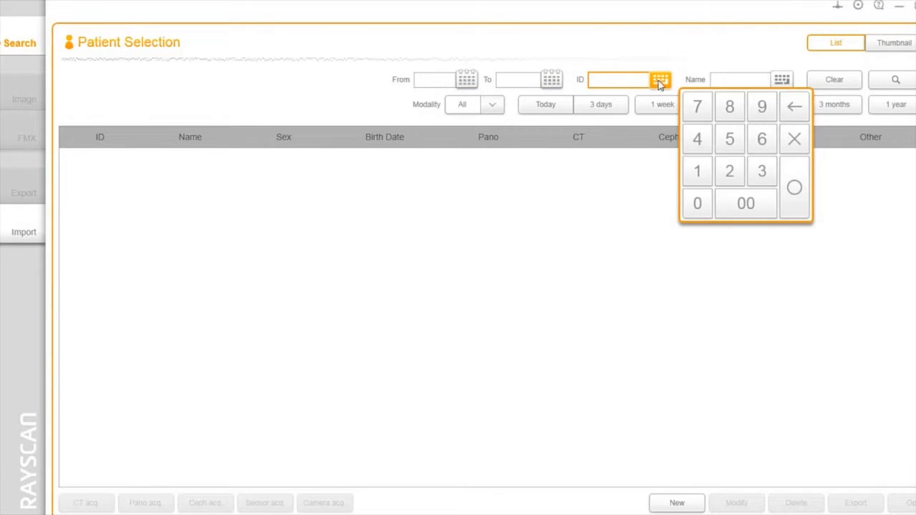
left_click(741, 80)
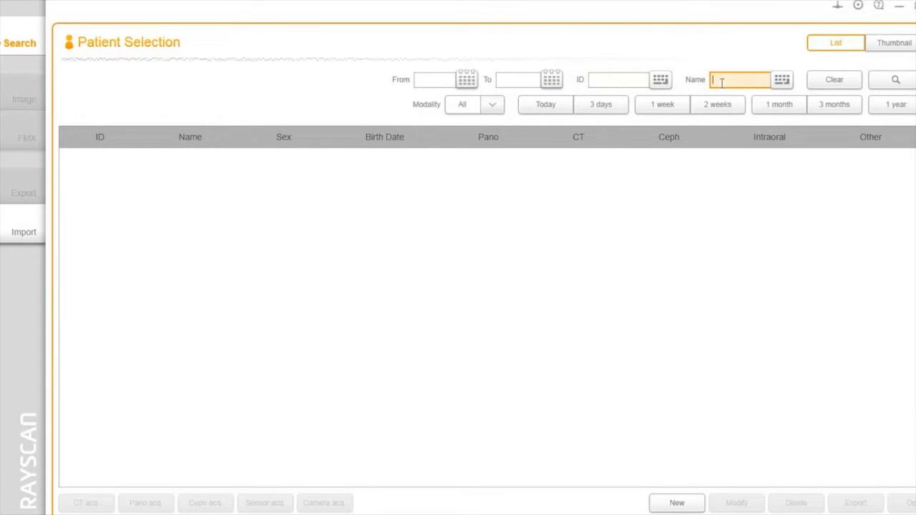
left_click(545, 105)
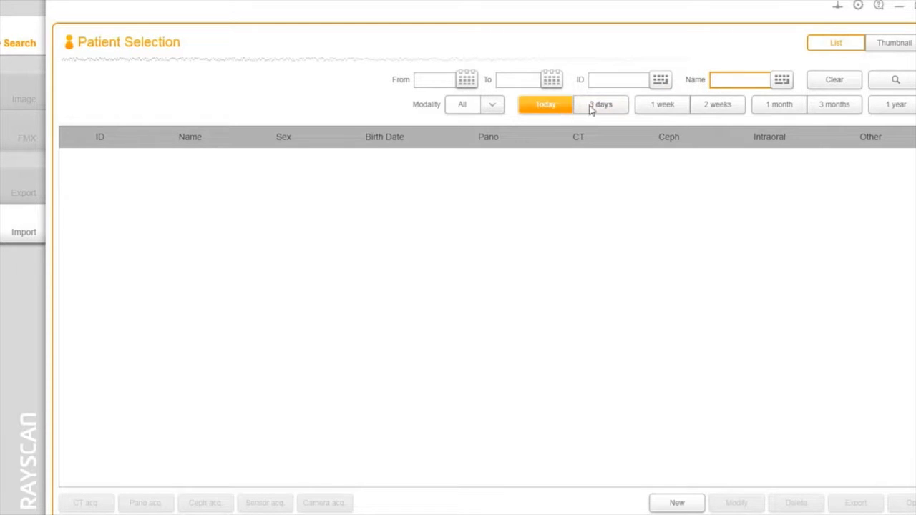
- Create patient John Doe with the Ray logo loaded from file as portrait and select his record
left_click(676, 503)
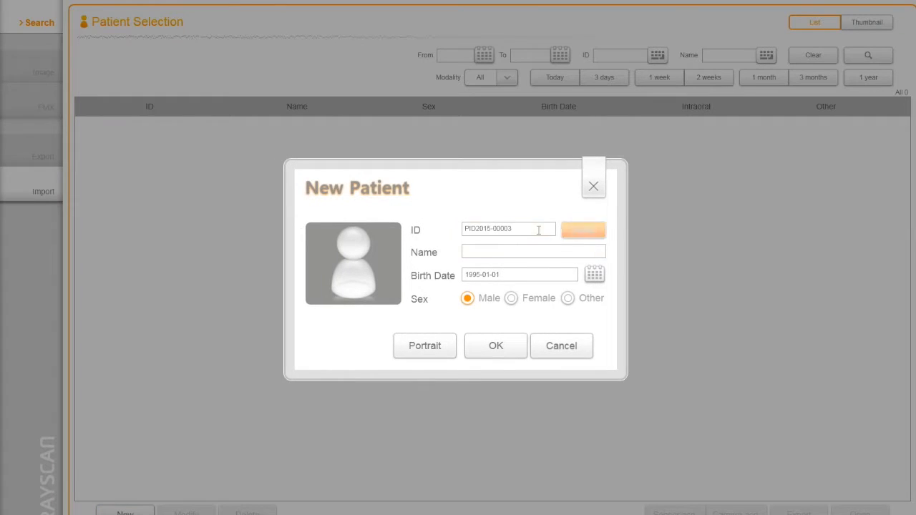
type("John Doe")
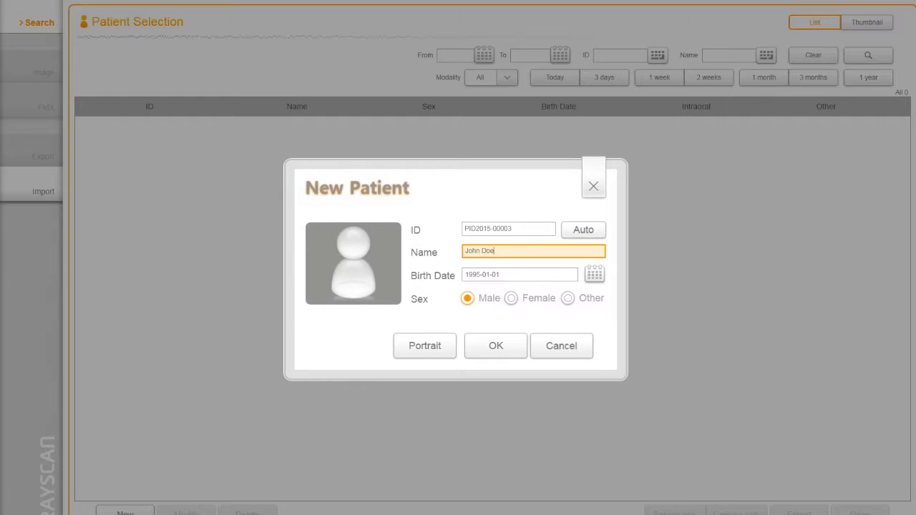
left_click(424, 345)
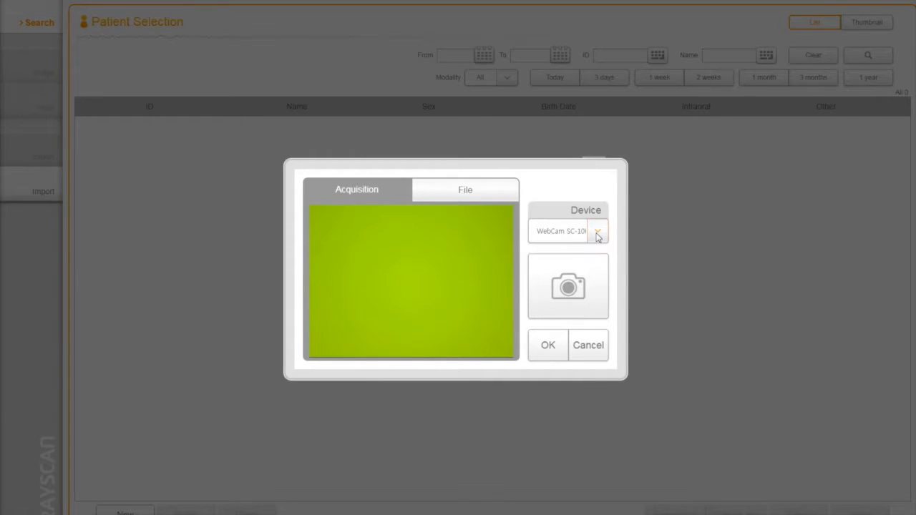
left_click(465, 188)
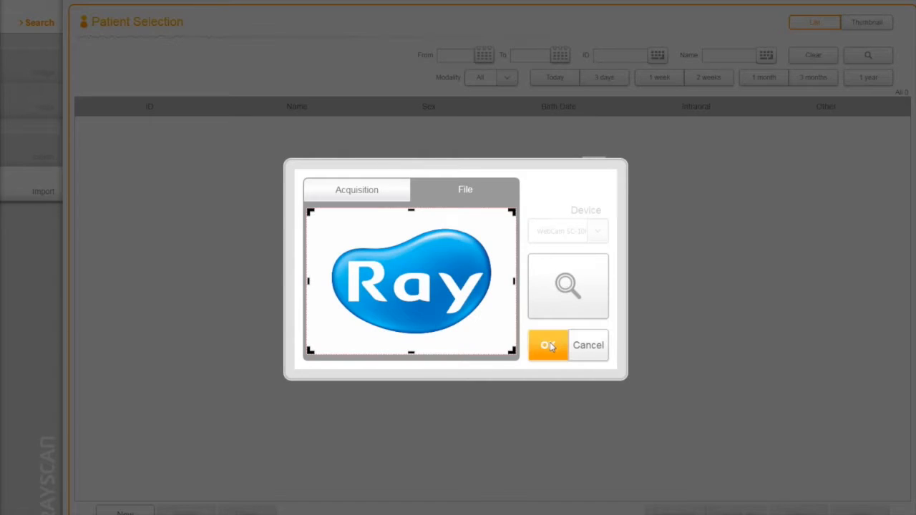
left_click(549, 345)
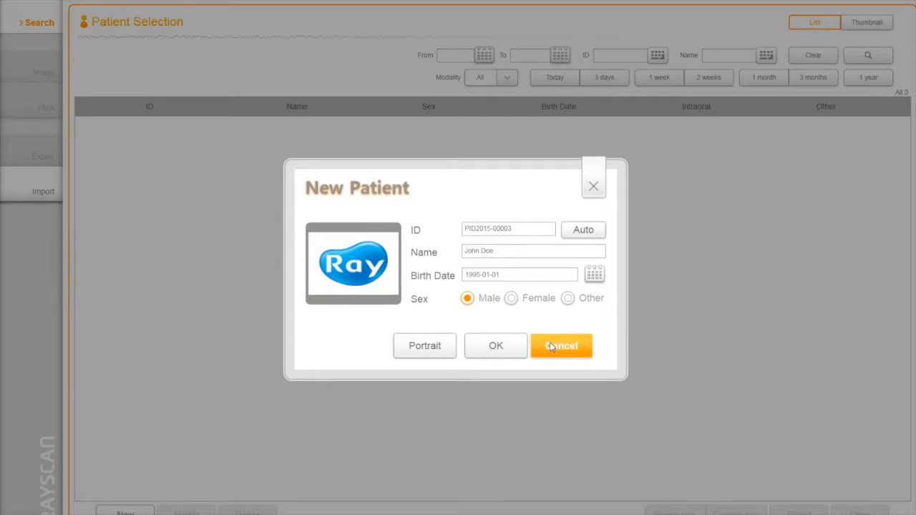
left_click(561, 345)
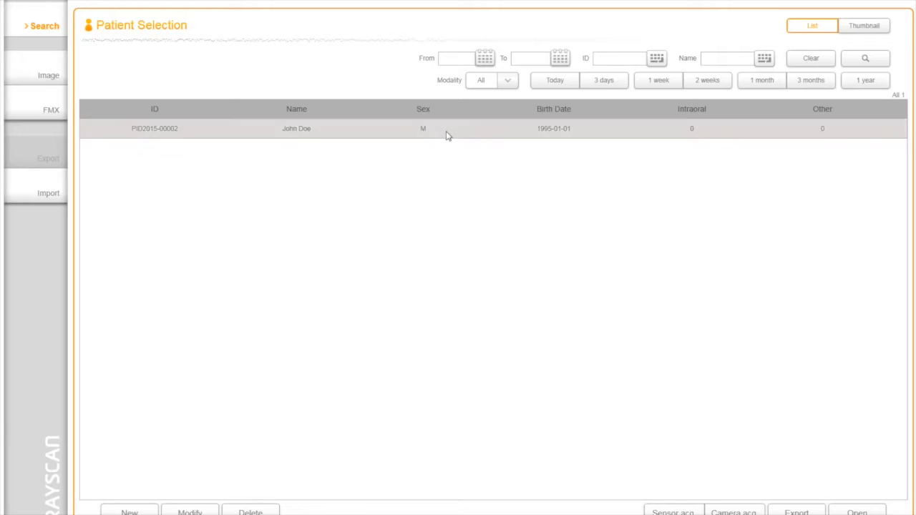
left_click(296, 129)
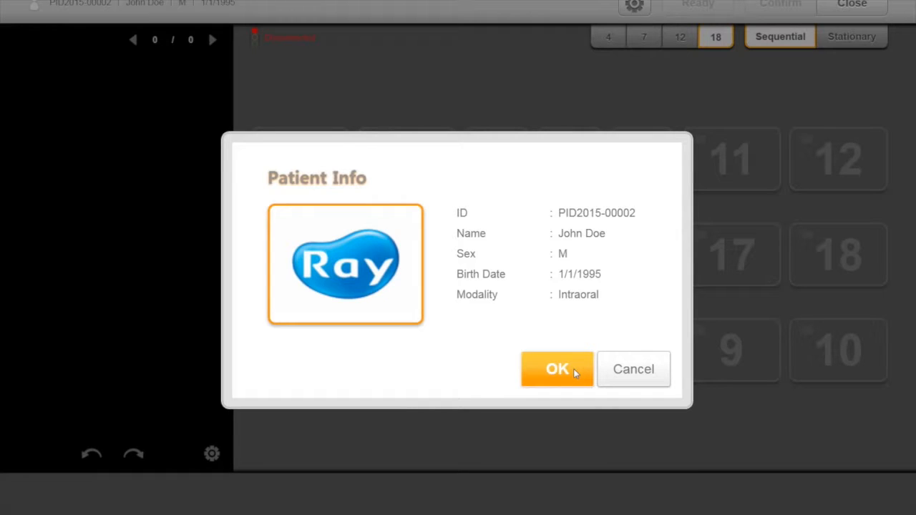
- Confirm John Doe's patient info to proceed to intraoral acquisition
left_click(557, 369)
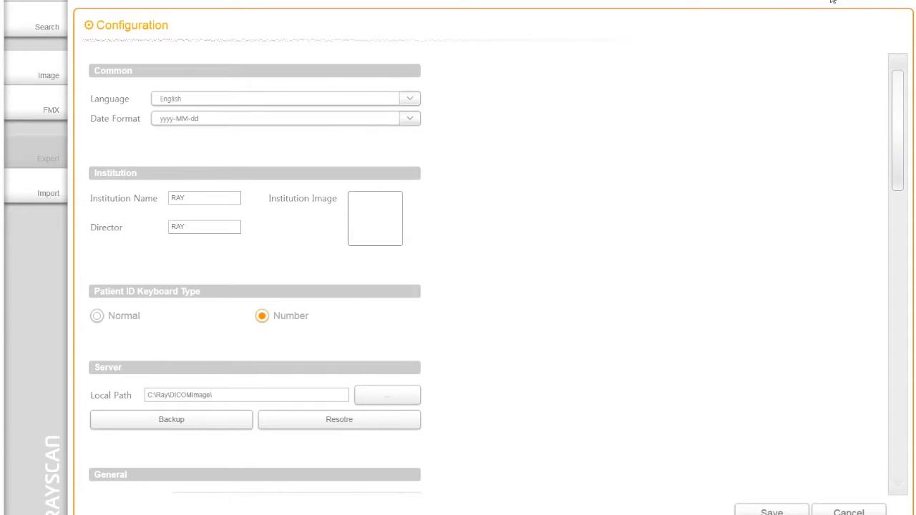
- Enable Use Favorite Toolbar in Configuration and add a tool to the favorite items
scroll("down", 3)
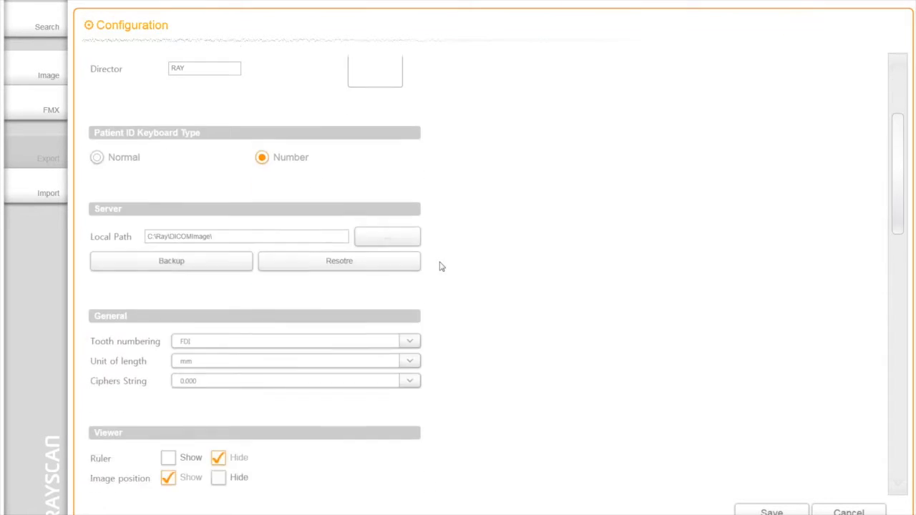
scroll("down", 3)
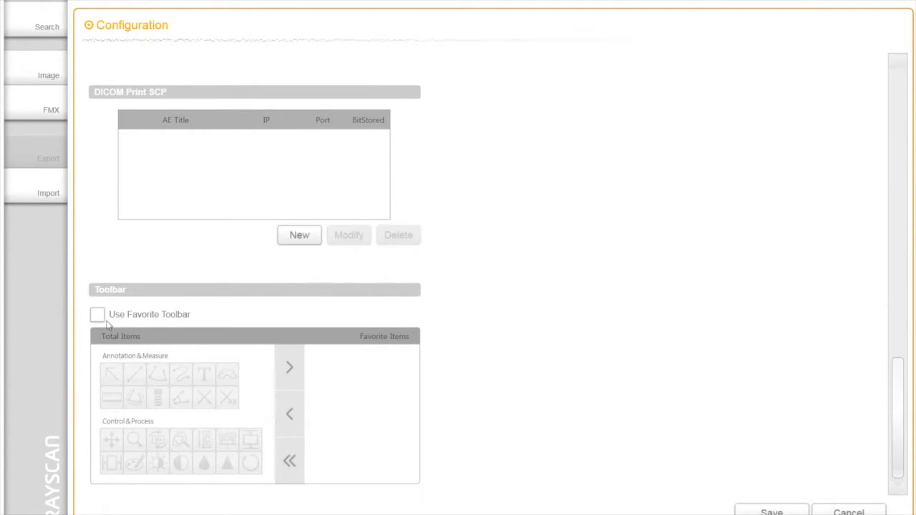
left_click(98, 315)
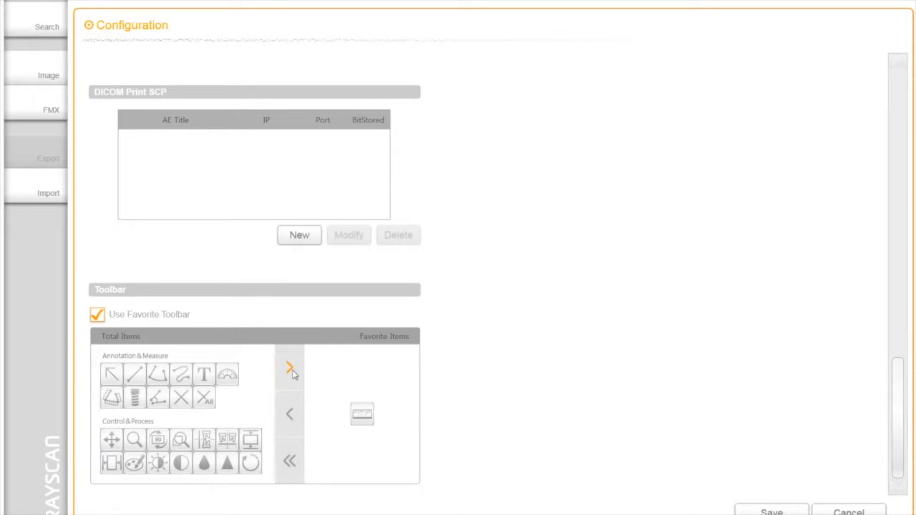
left_click(289, 366)
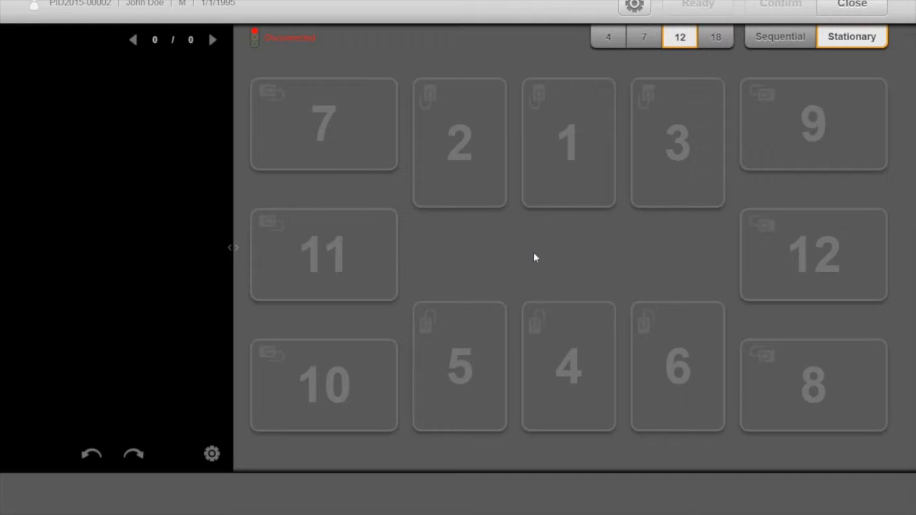
mouse_move(265, 46)
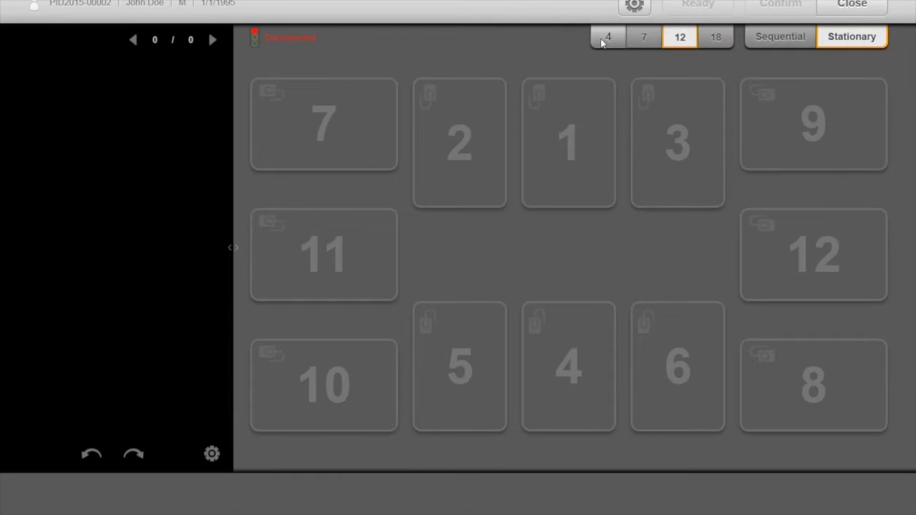
- Try the 4, 7, 12 and 18-slot layouts, switching between sequential and stationary slot order
left_click(607, 37)
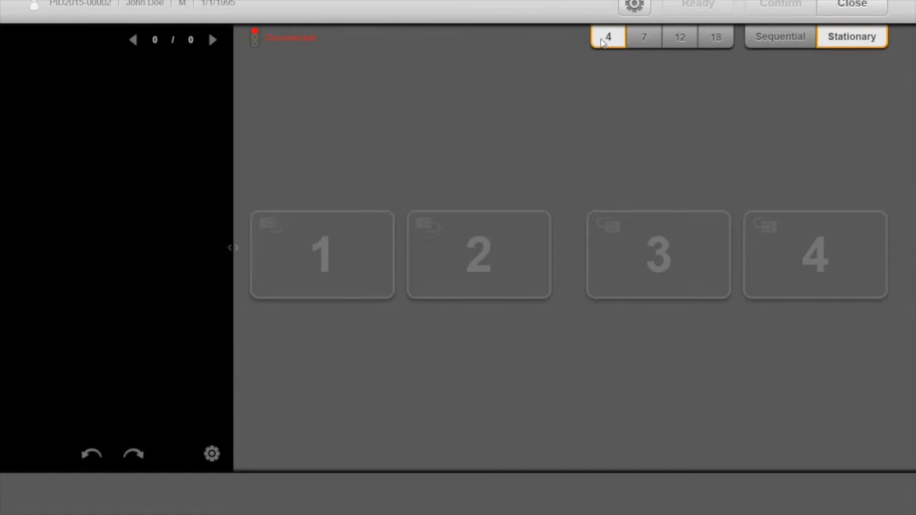
left_click(644, 37)
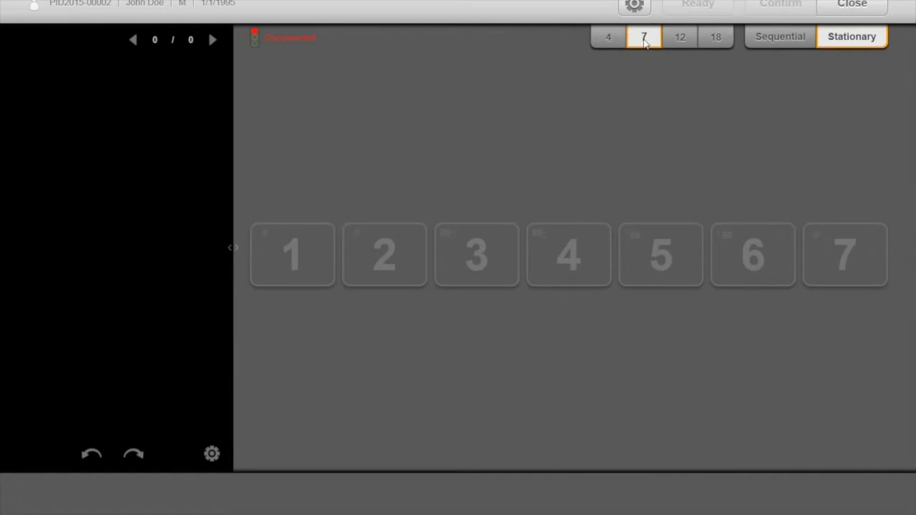
left_click(680, 37)
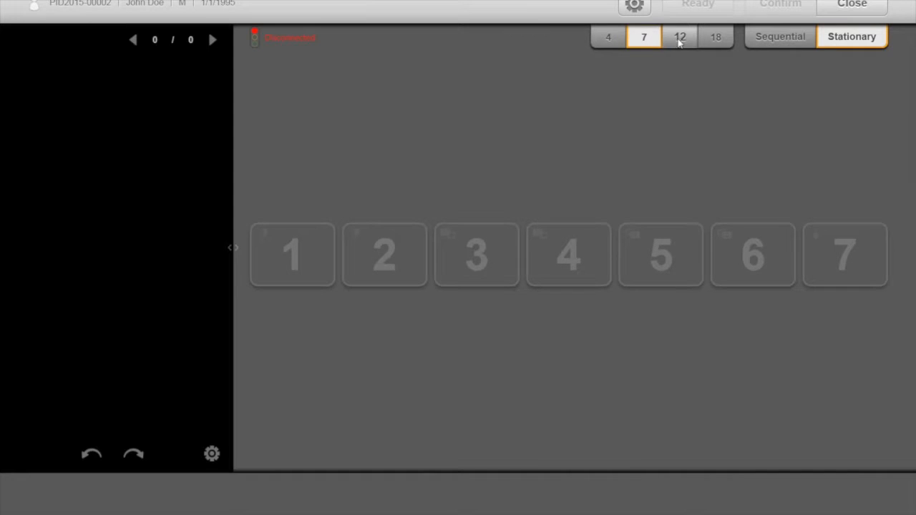
left_click(679, 37)
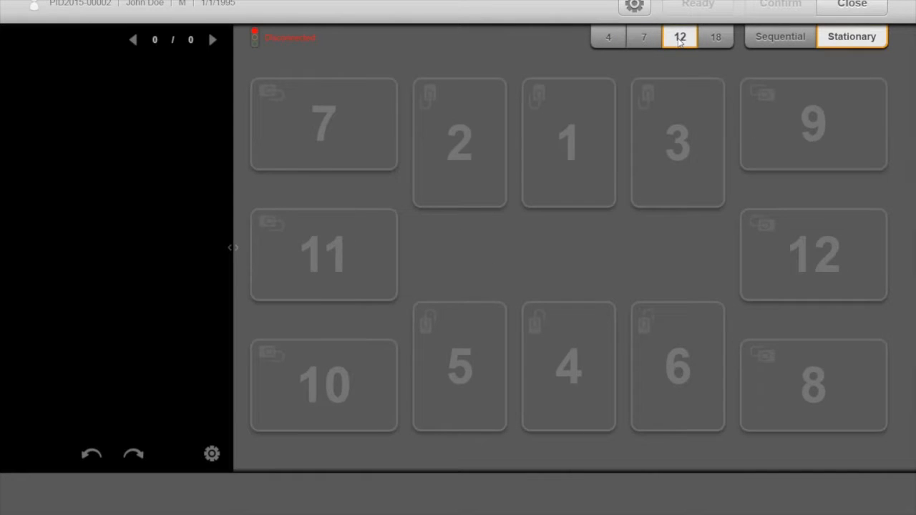
left_click(716, 37)
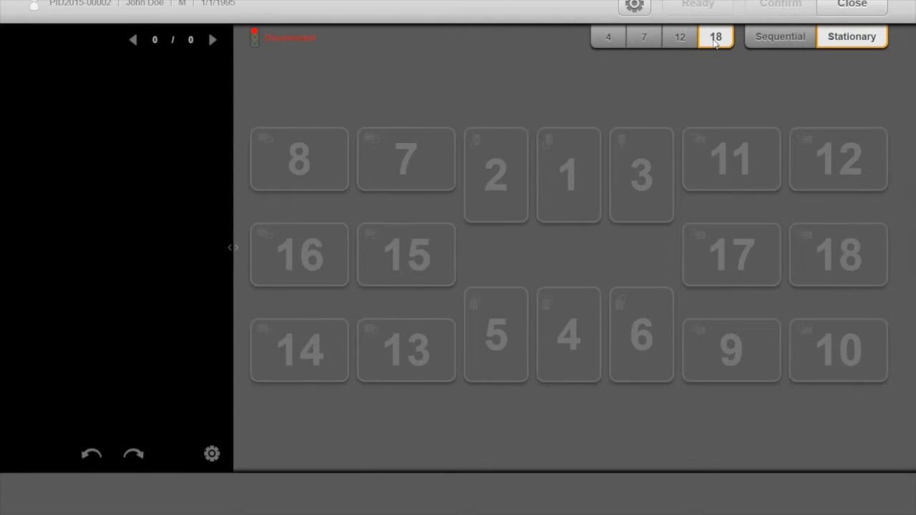
left_click(779, 36)
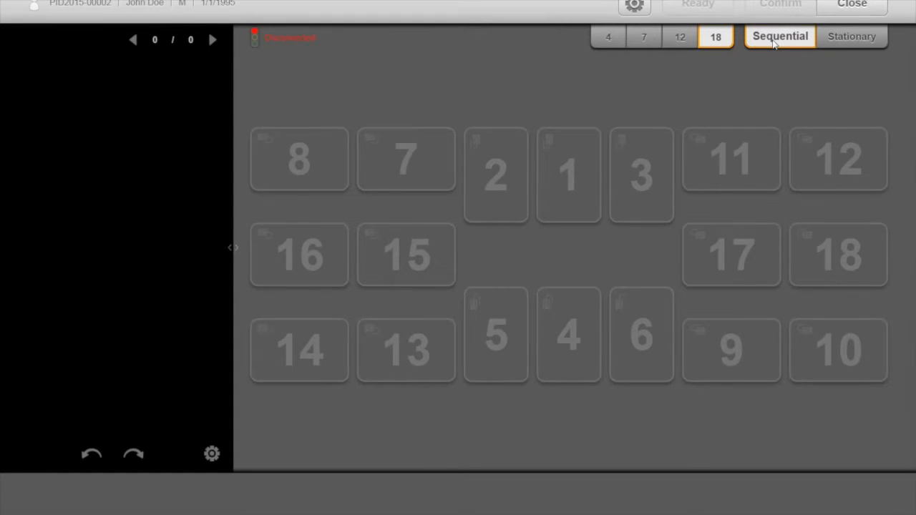
left_click(852, 35)
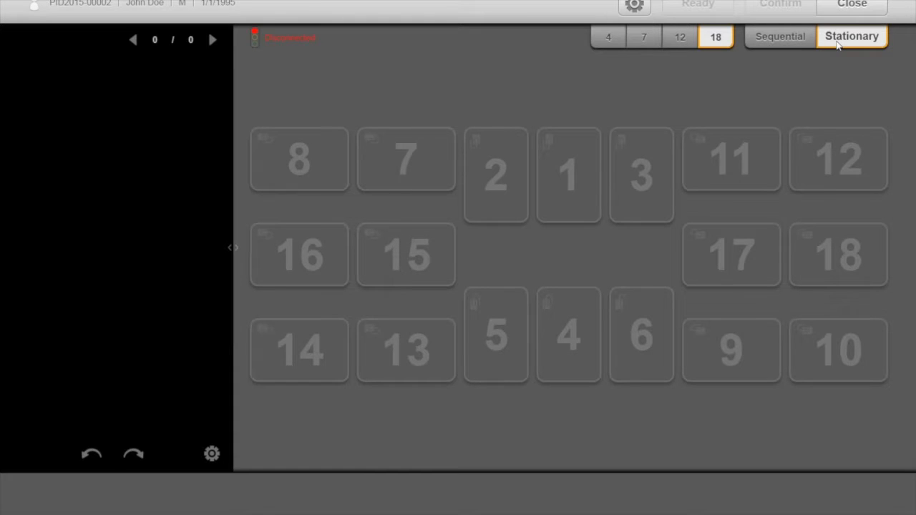
left_click(607, 37)
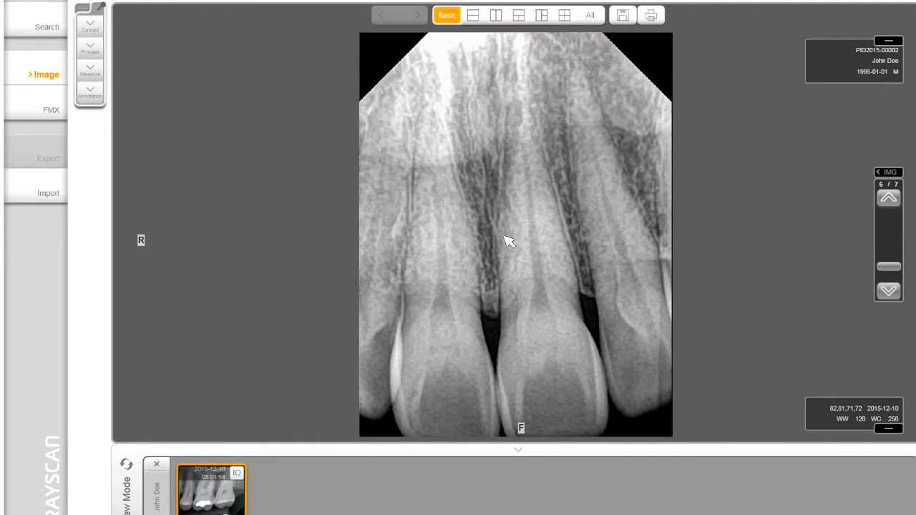
mouse_move(329, 135)
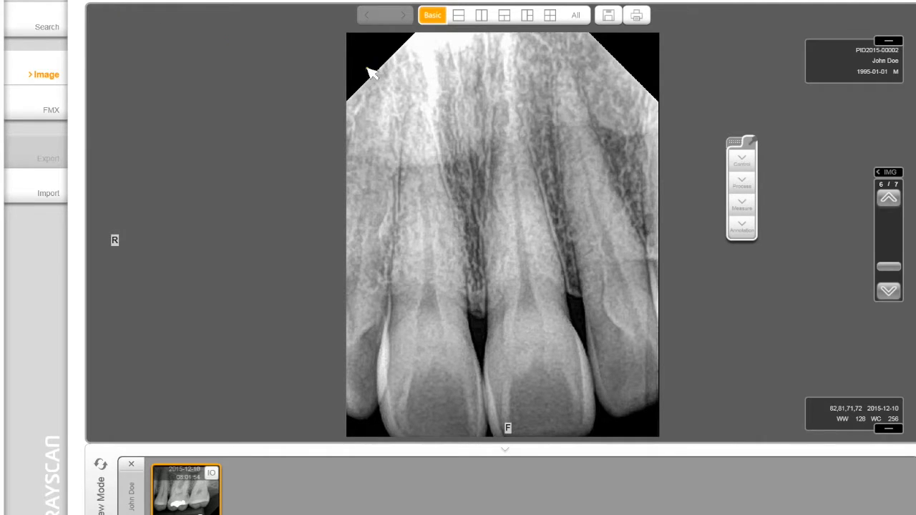
left_click(735, 143)
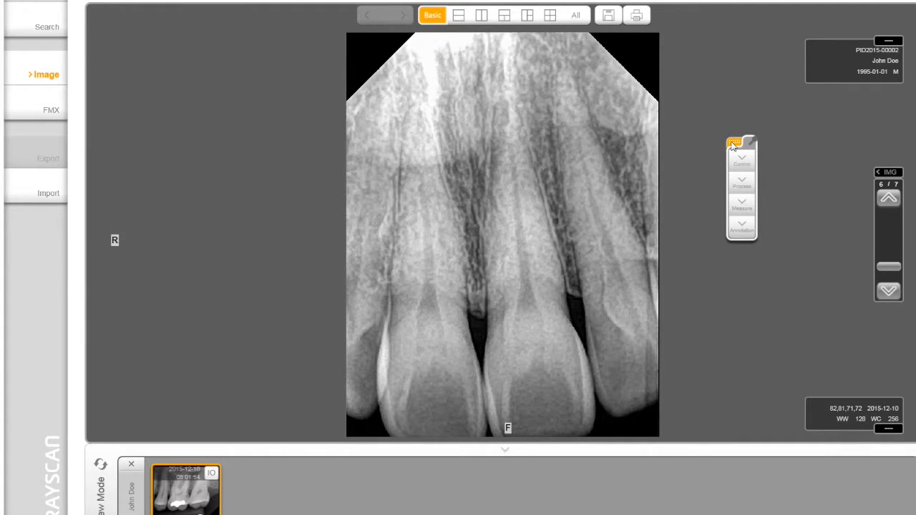
left_click_drag(741, 143, 198, 320)
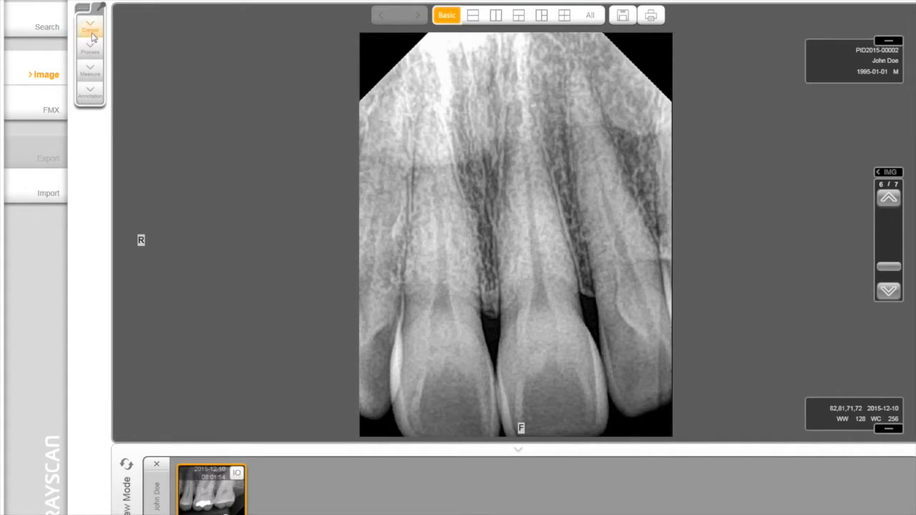
left_click(89, 29)
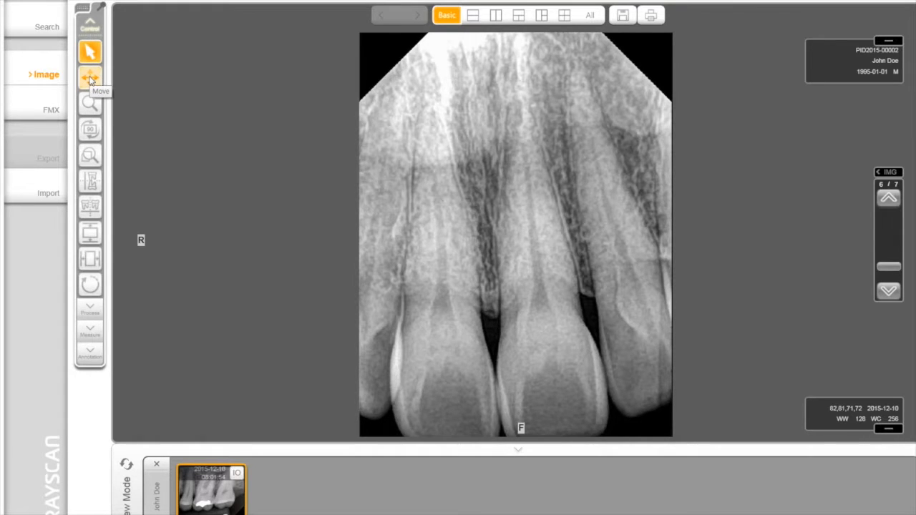
left_click(88, 77)
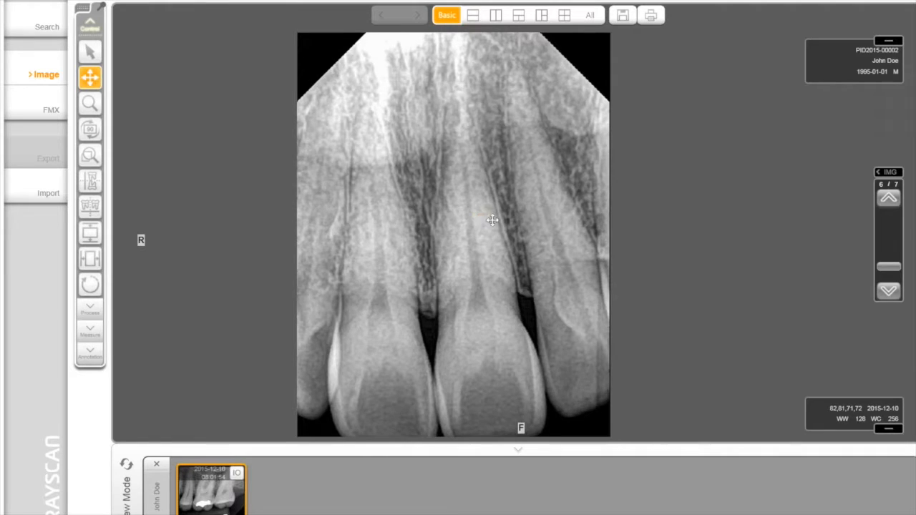
left_click_drag(492, 221, 550, 226)
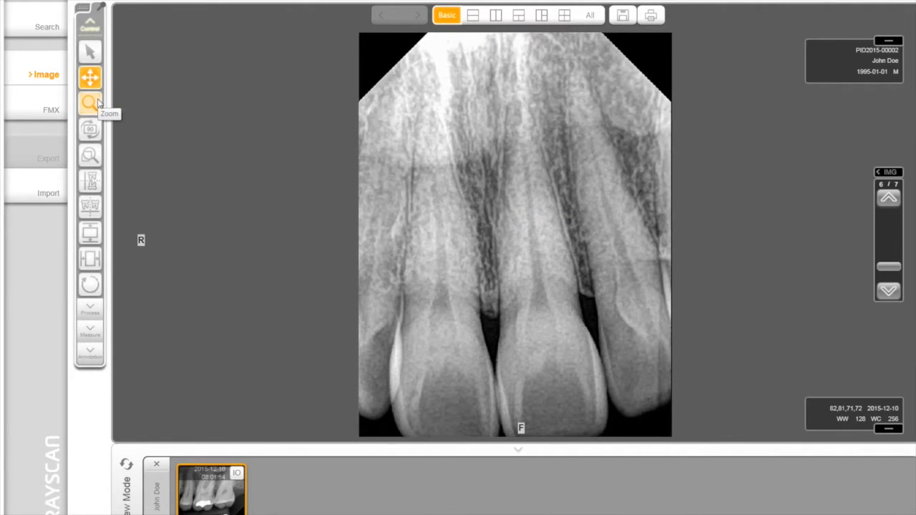
left_click(90, 103)
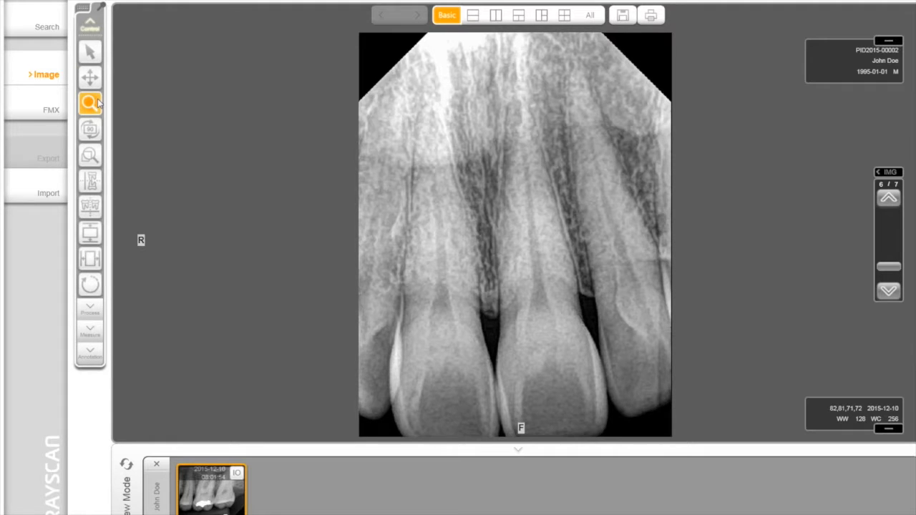
left_click(90, 103)
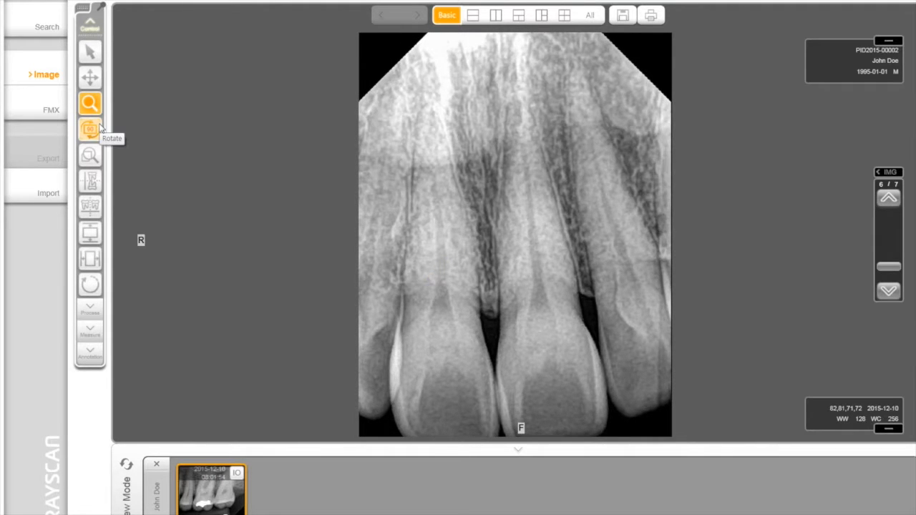
left_click(90, 129)
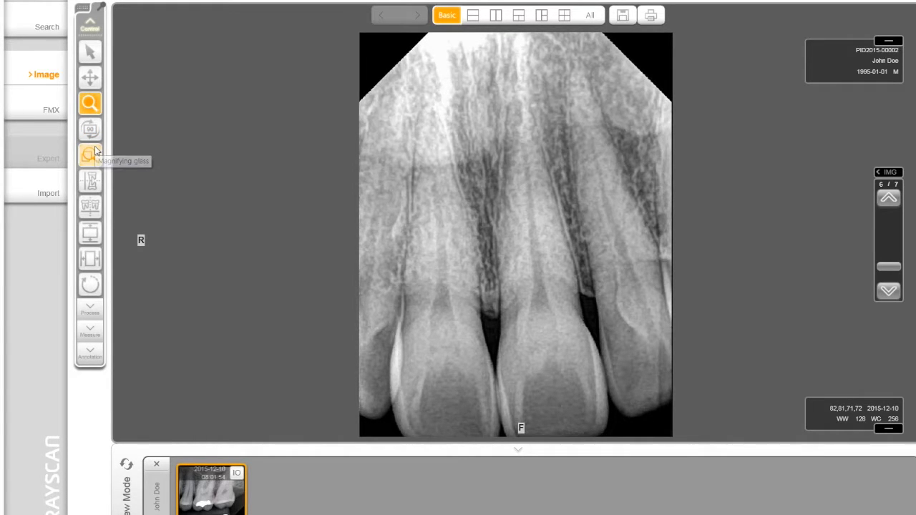
left_click(88, 154)
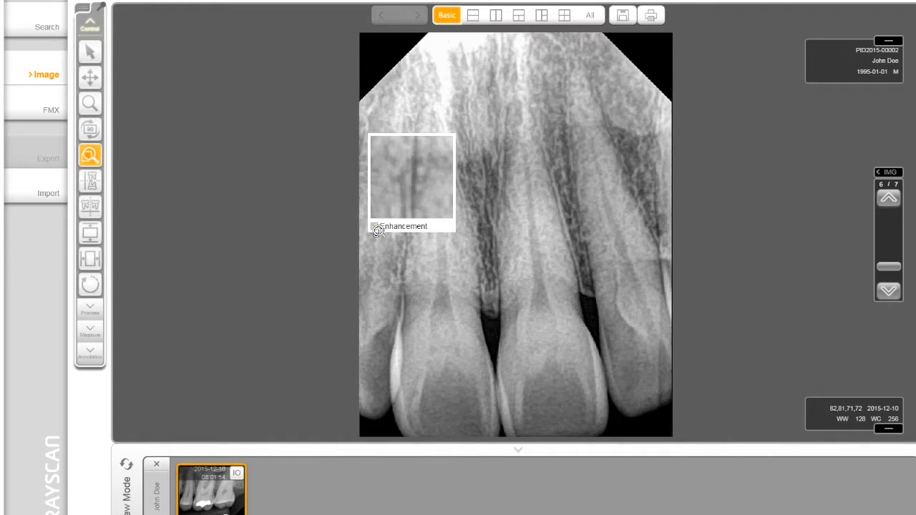
left_click(372, 227)
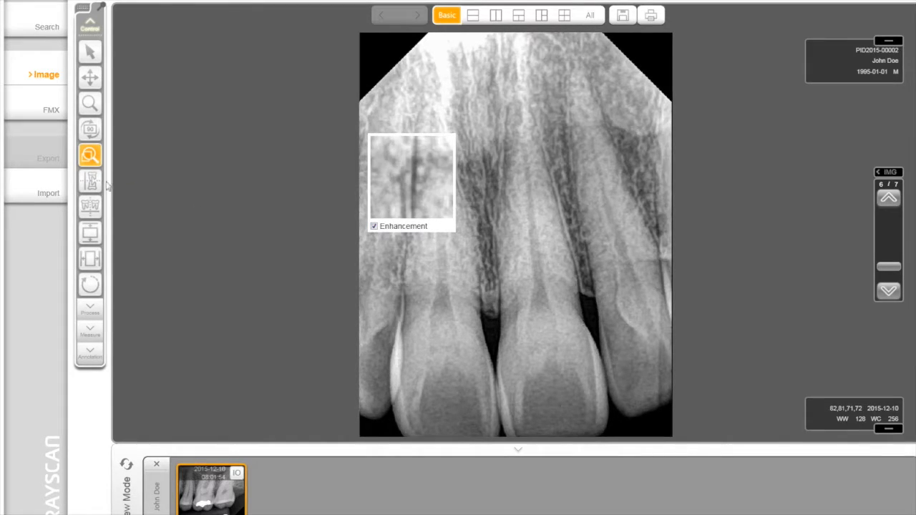
left_click(89, 180)
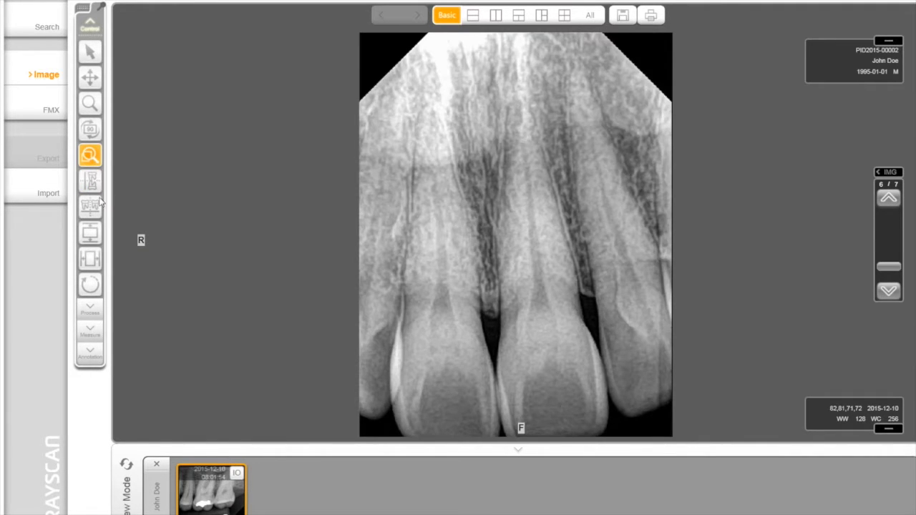
left_click(90, 206)
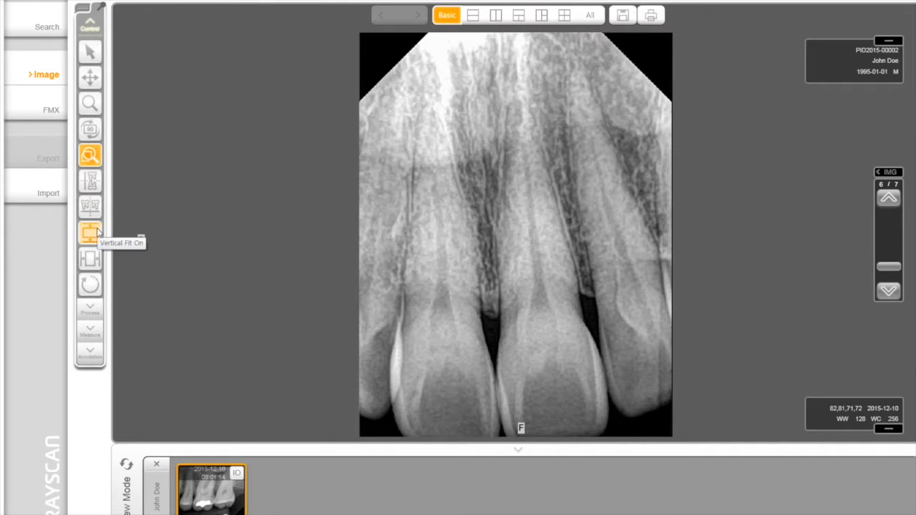
mouse_move(88, 258)
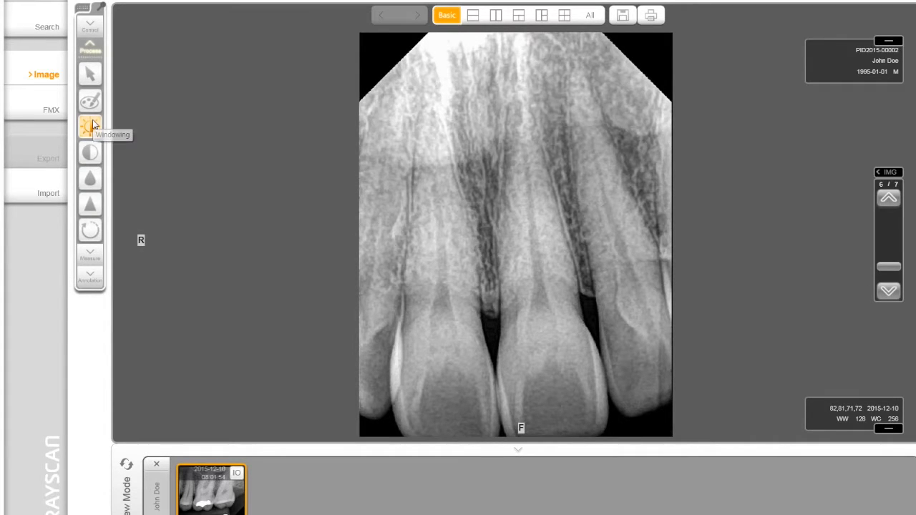
left_click(89, 126)
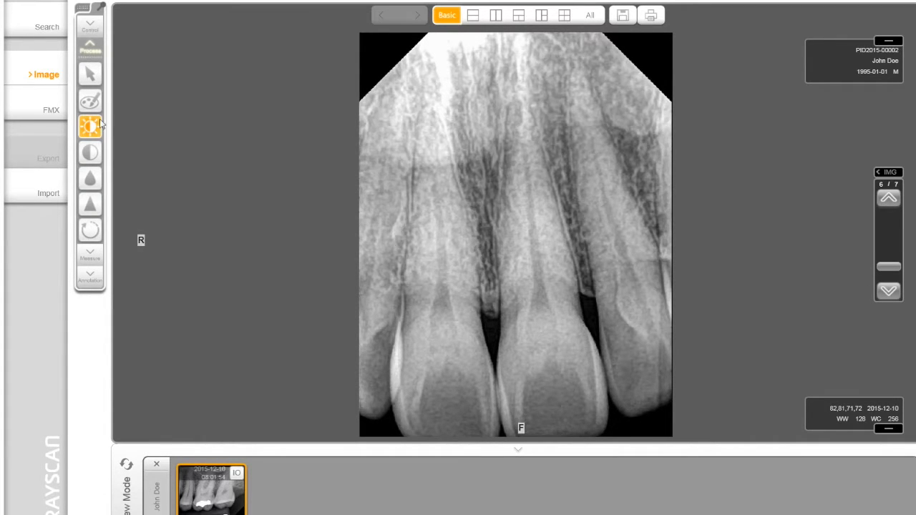
left_click_drag(507, 224, 507, 223)
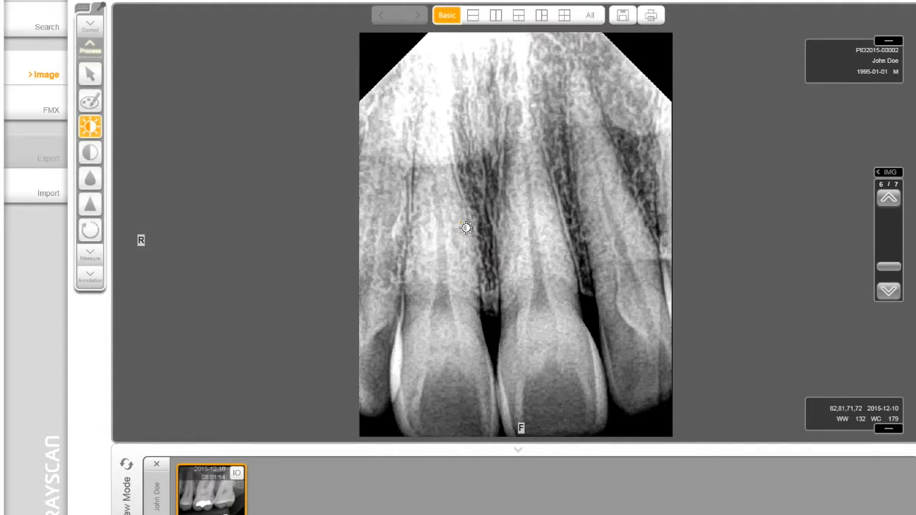
left_click(91, 152)
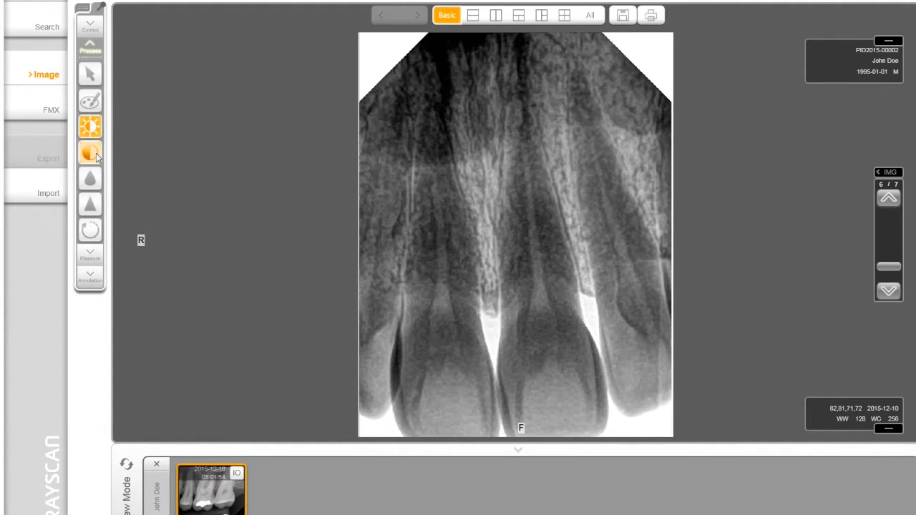
left_click(90, 152)
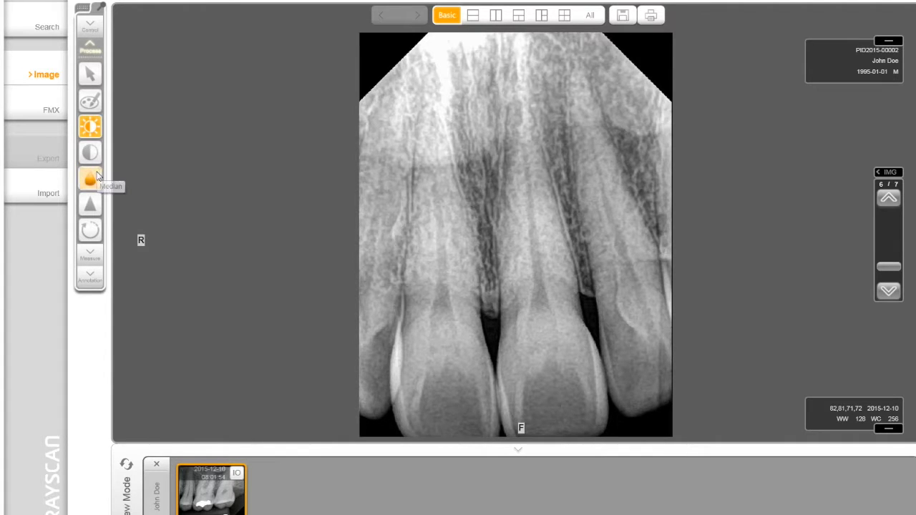
left_click(89, 178)
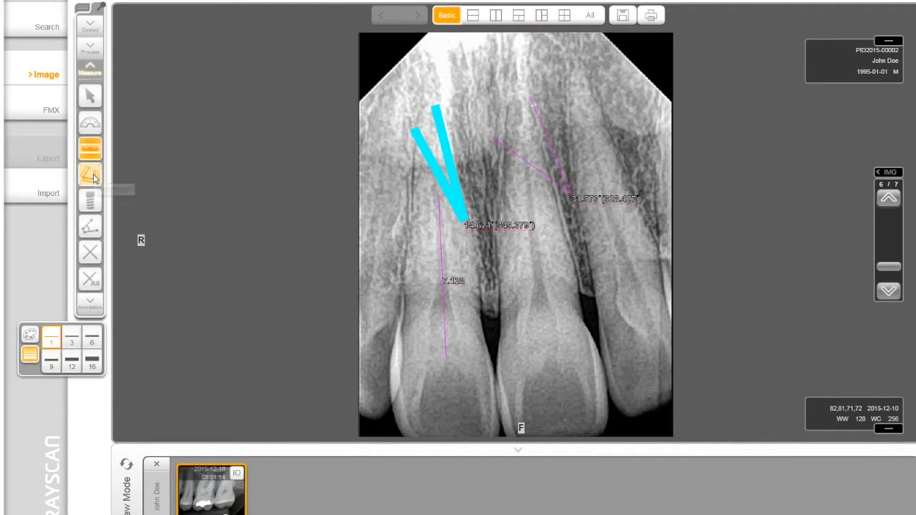
- Draw a measurement along a tooth root on the front-teeth radiograph
left_click(89, 175)
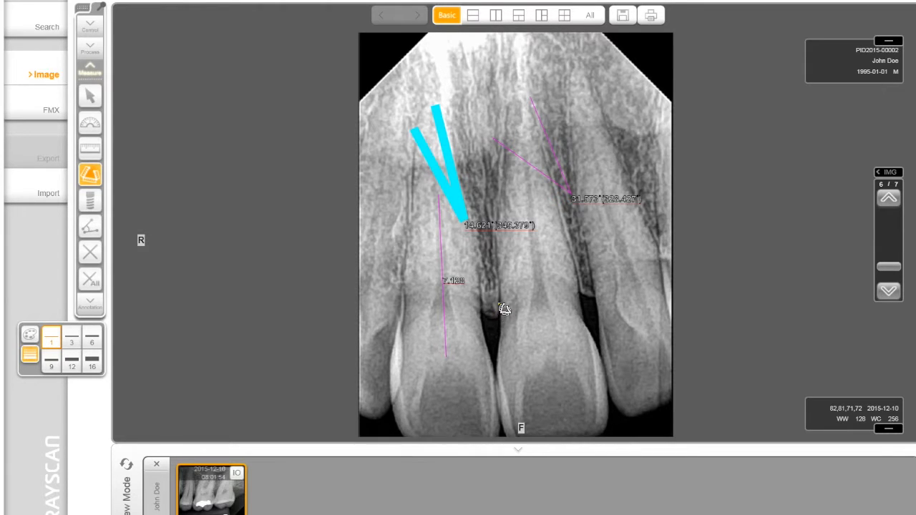
left_click_drag(504, 309, 502, 383)
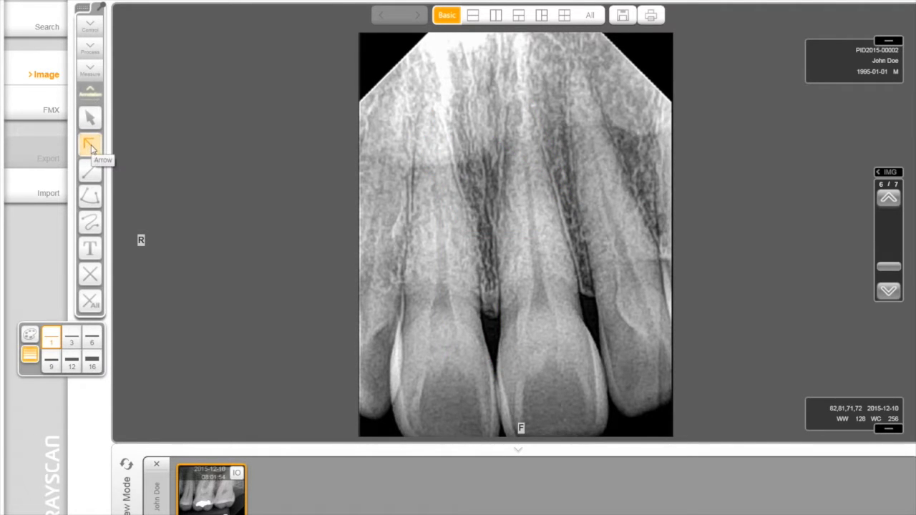
left_click_drag(469, 183, 547, 214)
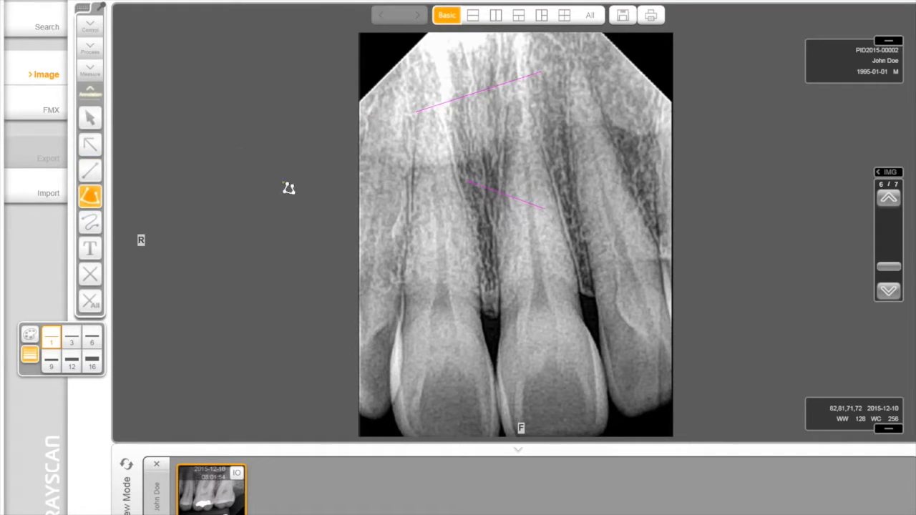
mouse_move(515, 197)
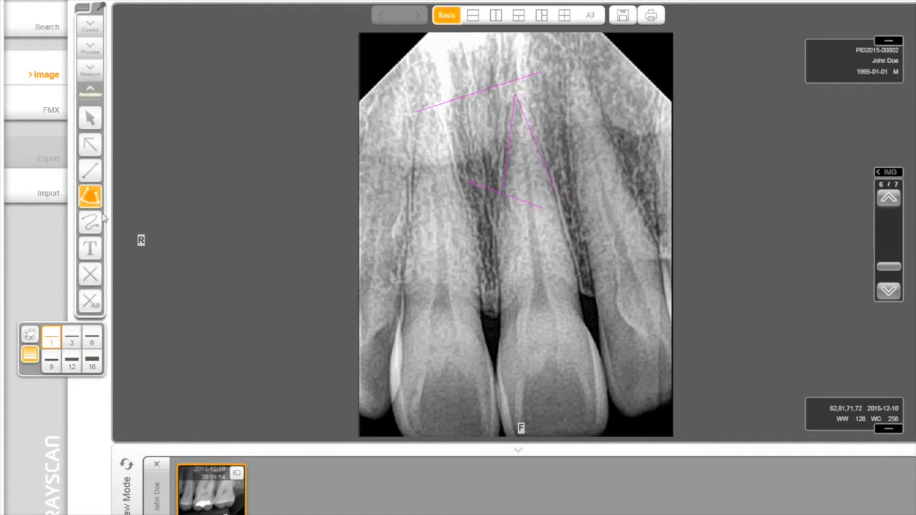
left_click(89, 222)
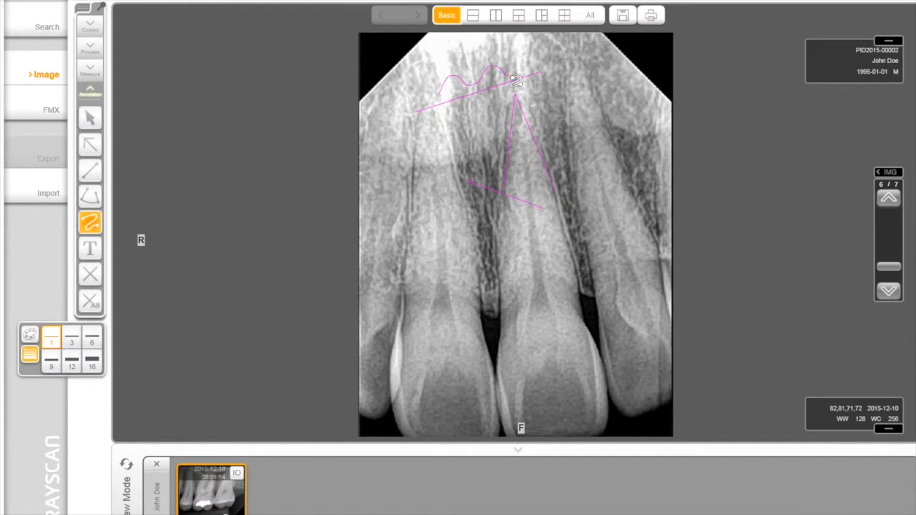
left_click(90, 249)
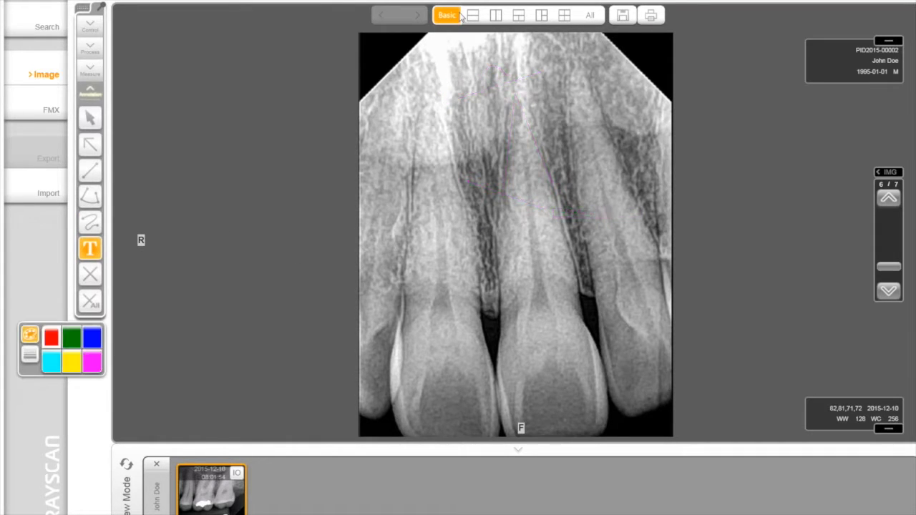
- Show the front-teeth and molar radiographs in two panes, stacked then side by side, and go to print preview
left_click(473, 14)
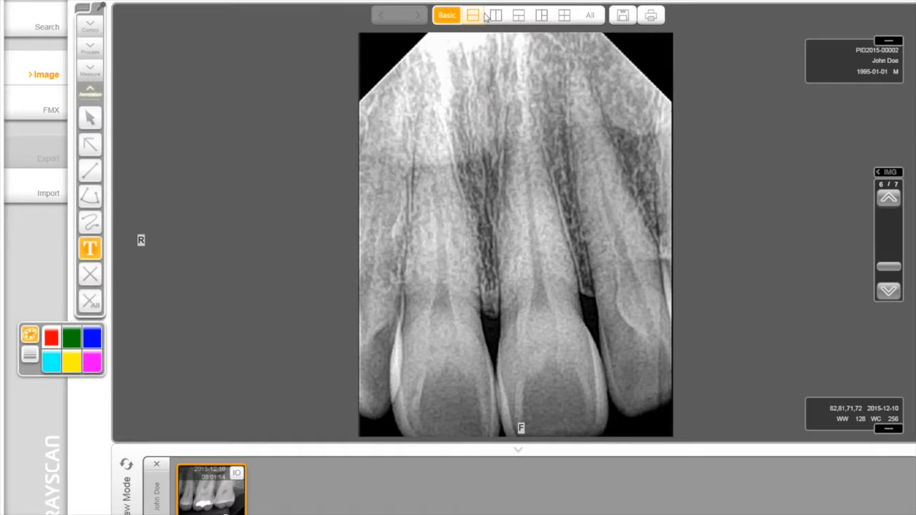
left_click(541, 14)
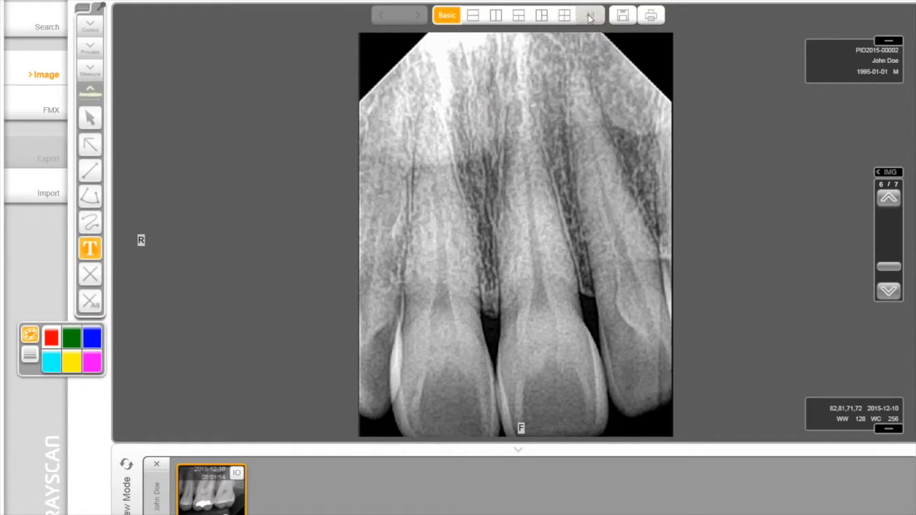
left_click(472, 14)
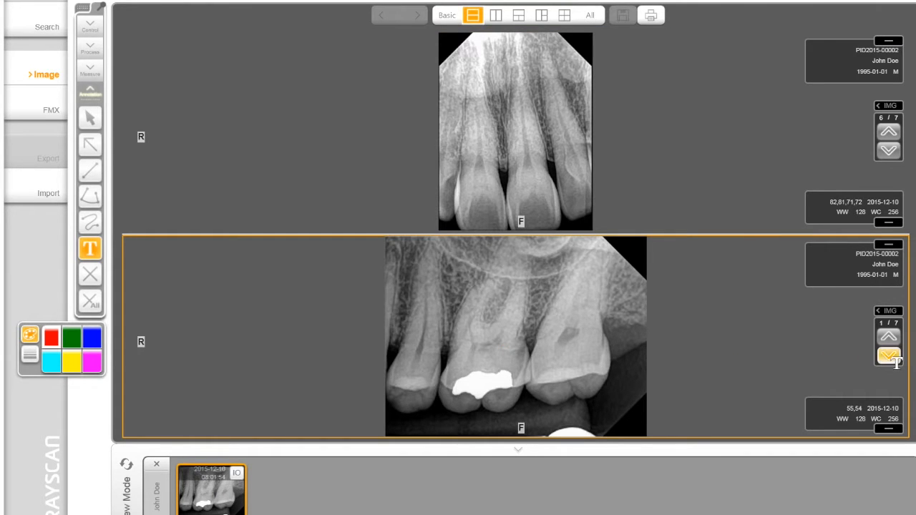
left_click(888, 355)
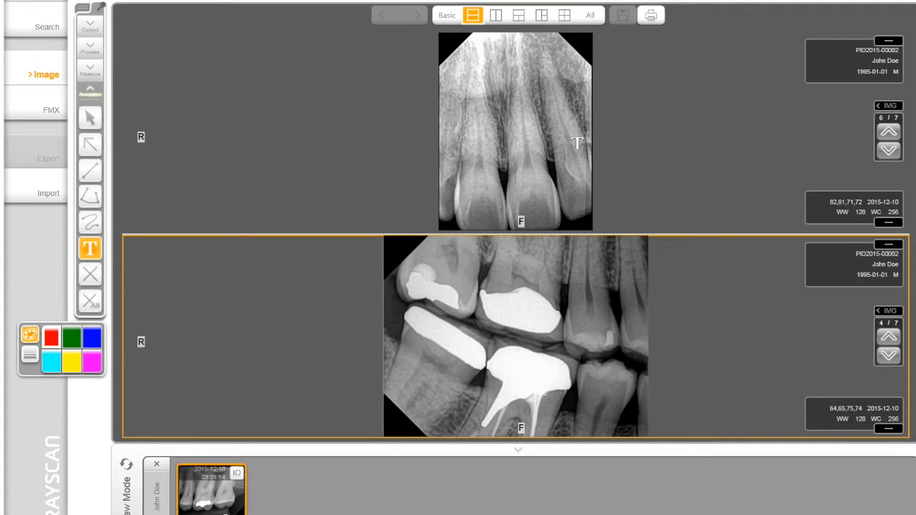
left_click(495, 14)
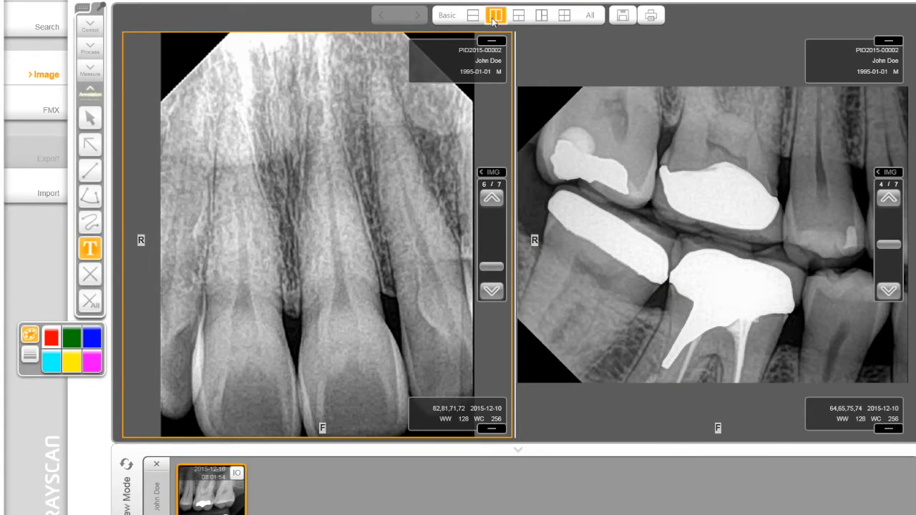
left_click(650, 14)
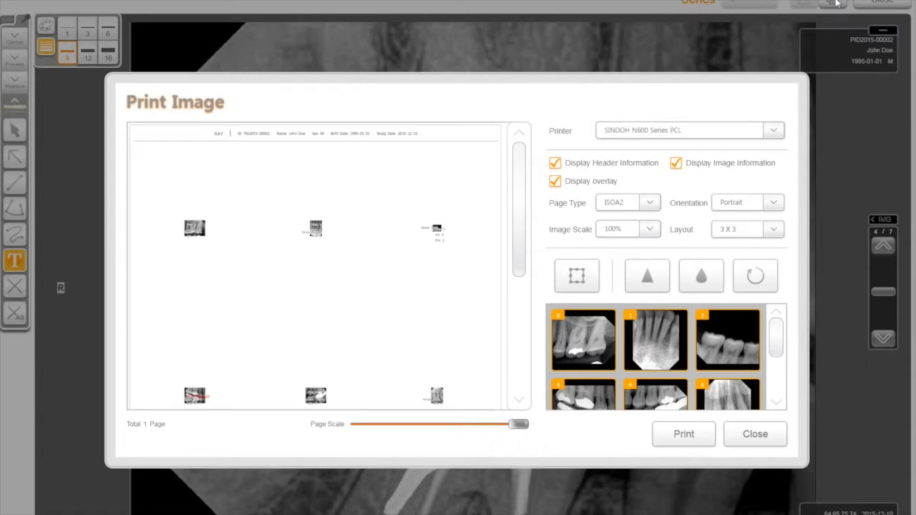
- Use the Print Image dialog for the arranged radiographs
left_click(755, 434)
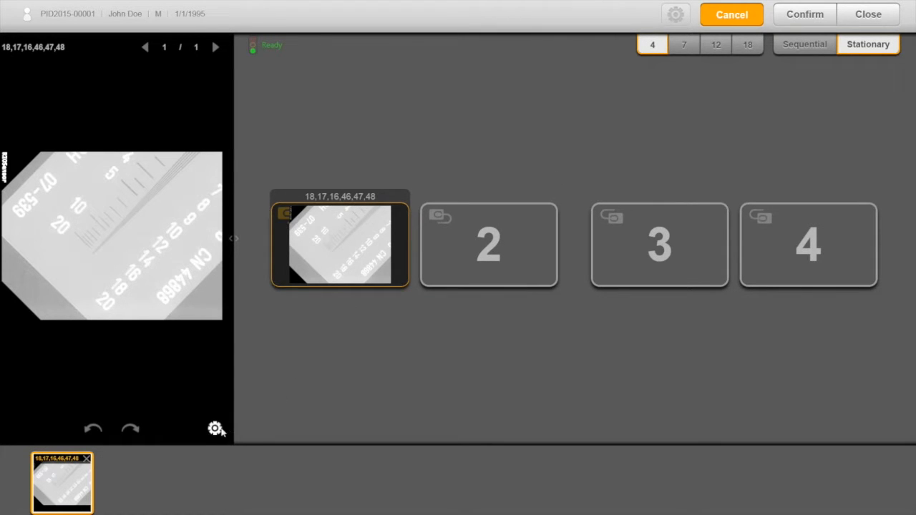
- Bring up the Filter Setting panel for the captured intraoral image
left_click(216, 429)
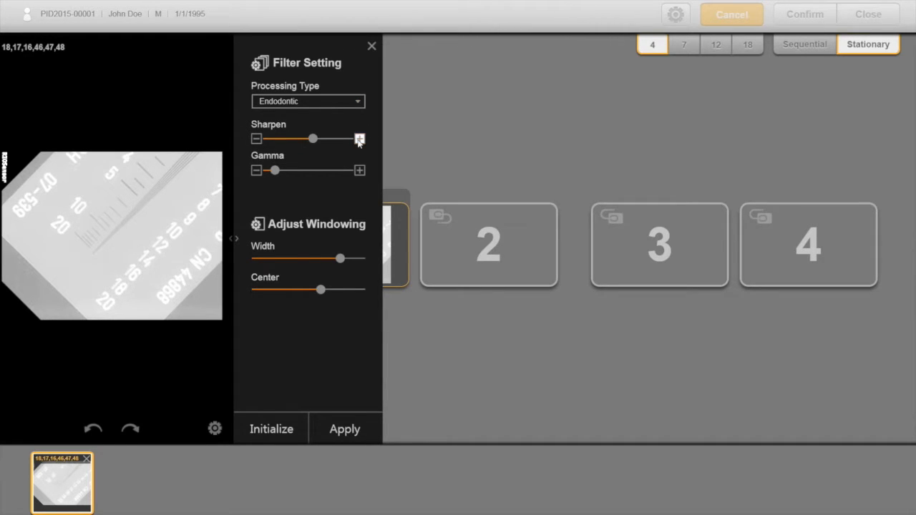
- Increase sharpening, adjust gamma and tune the display window width of the captured image
left_click(359, 139)
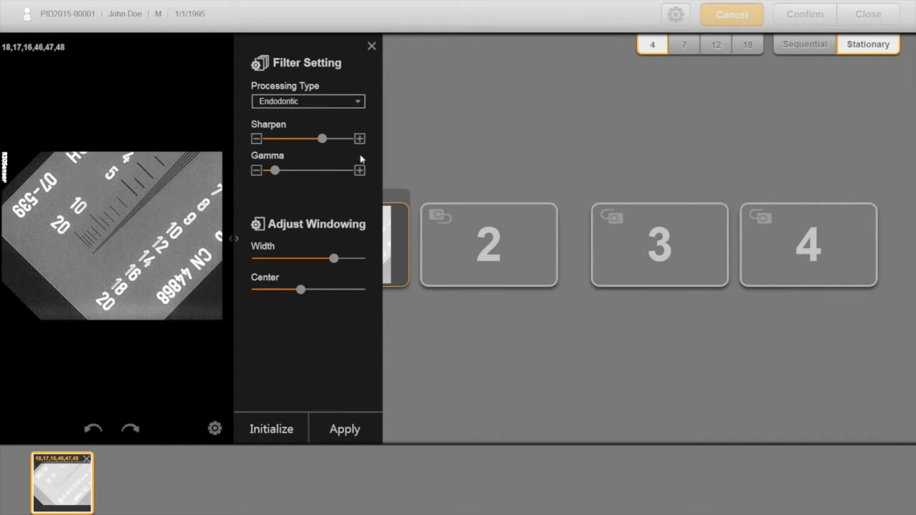
left_click(361, 171)
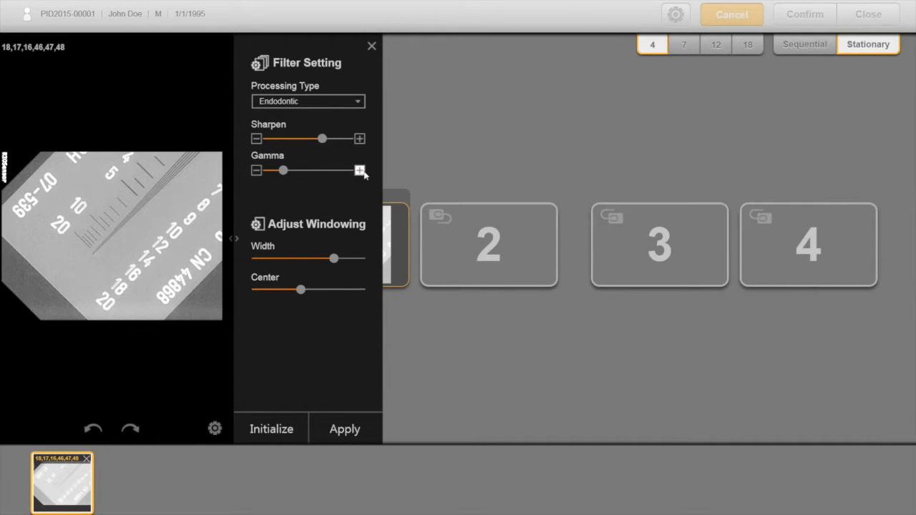
left_click(256, 171)
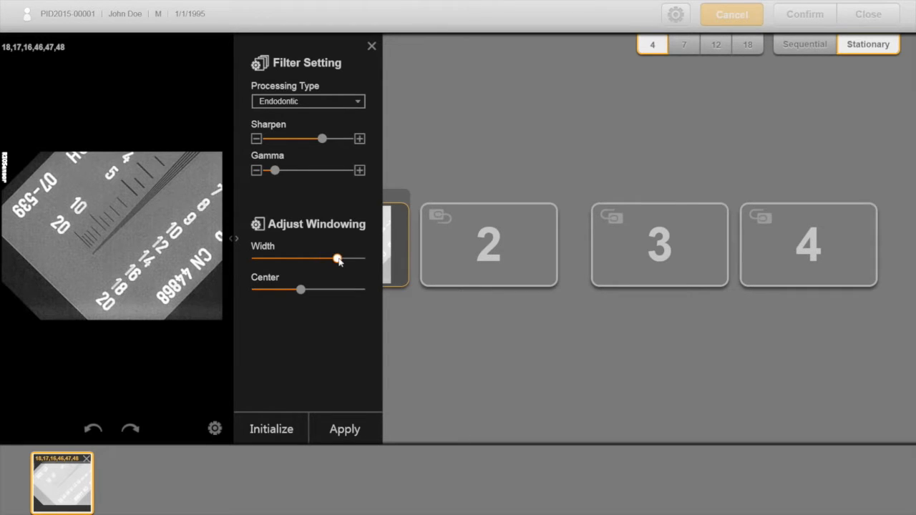
left_click_drag(337, 259, 343, 259)
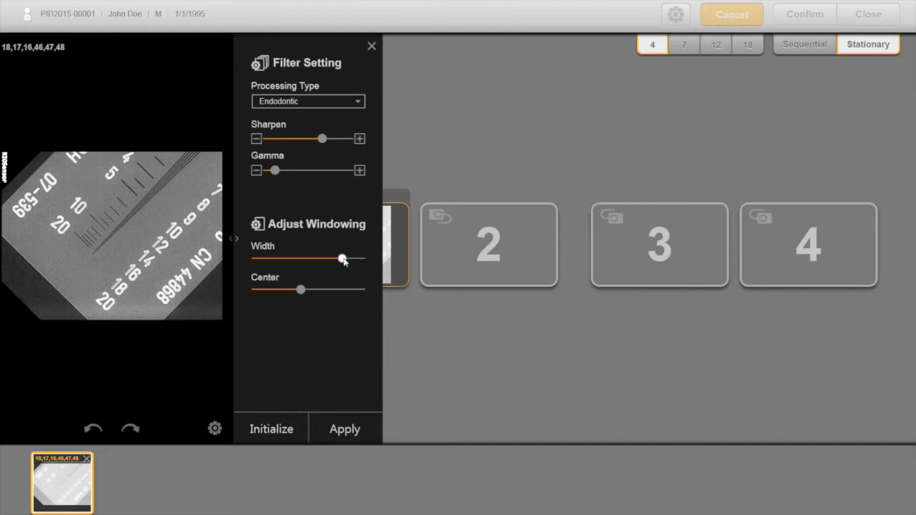
left_click_drag(342, 257, 318, 258)
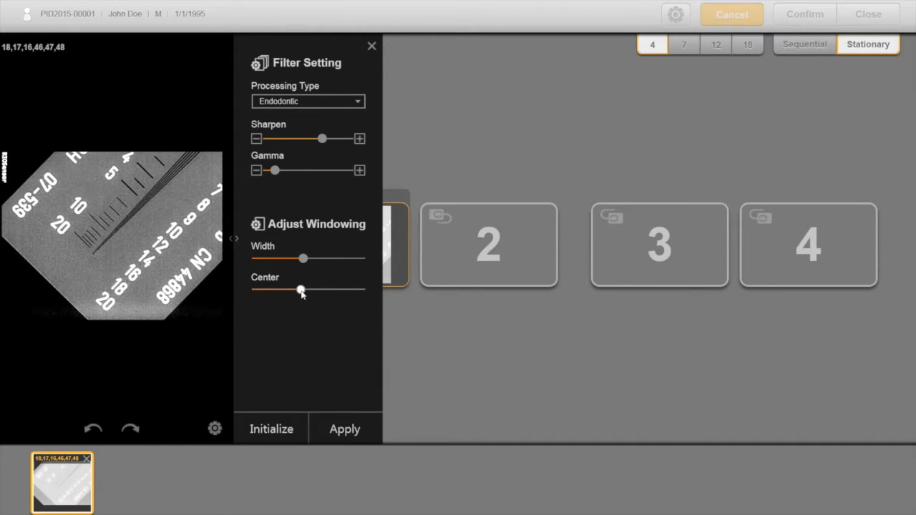
- Adjust the windowing center, undo one change and apply the enhancement to the image
left_click_drag(301, 291, 313, 291)
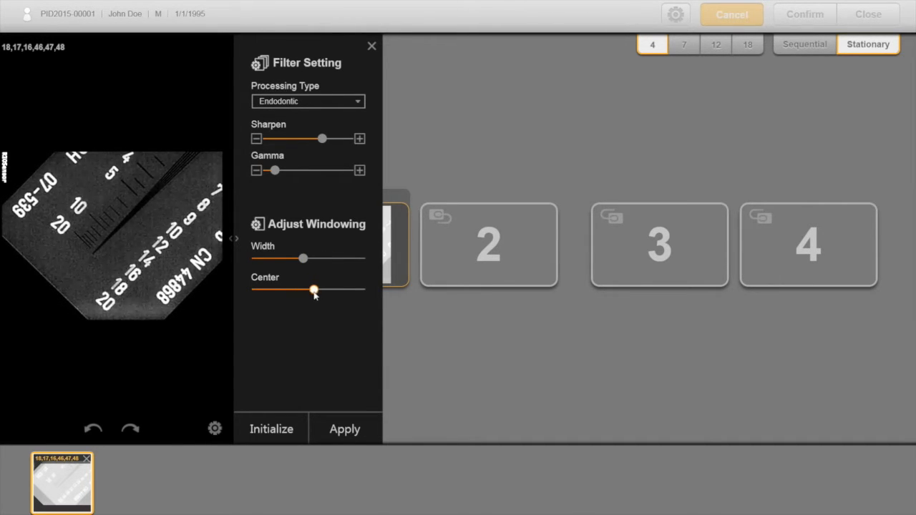
left_click_drag(313, 289, 308, 289)
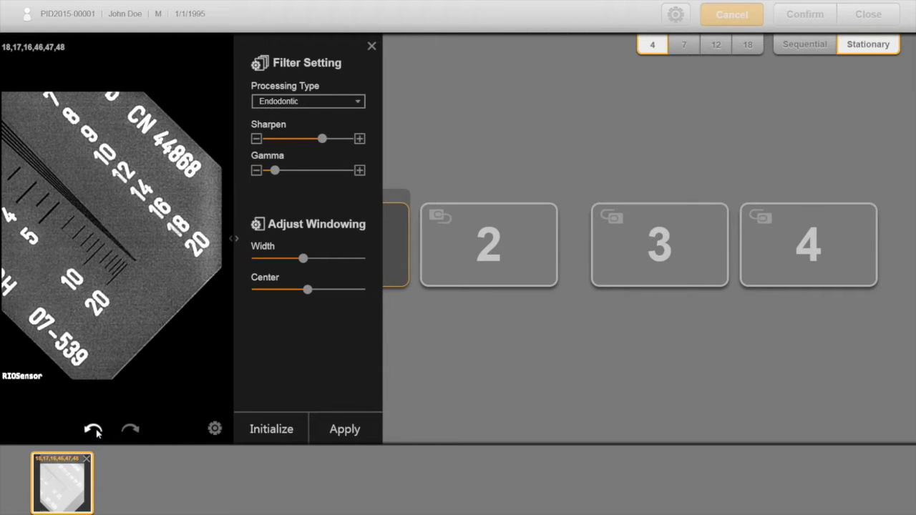
left_click(130, 430)
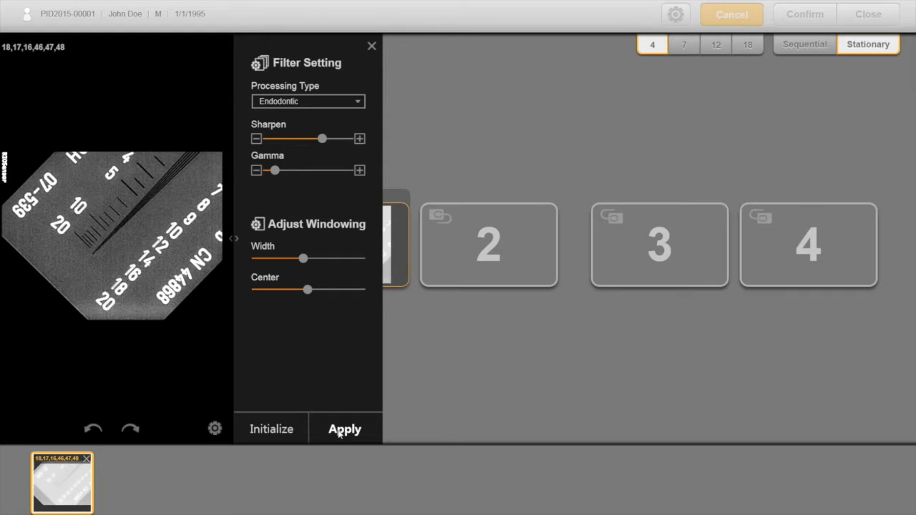
left_click(345, 430)
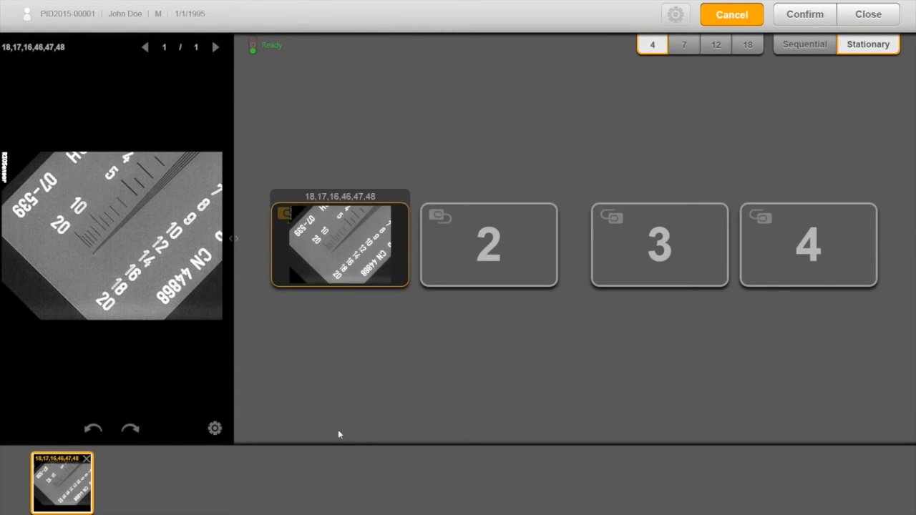
- Confirm the captured image and return to the Patient Selection list
left_click(868, 14)
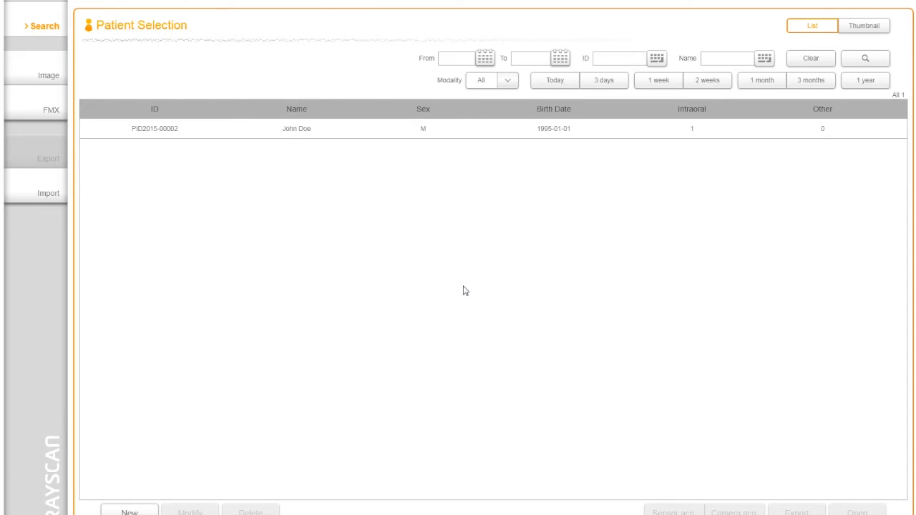
mouse_move(55, 204)
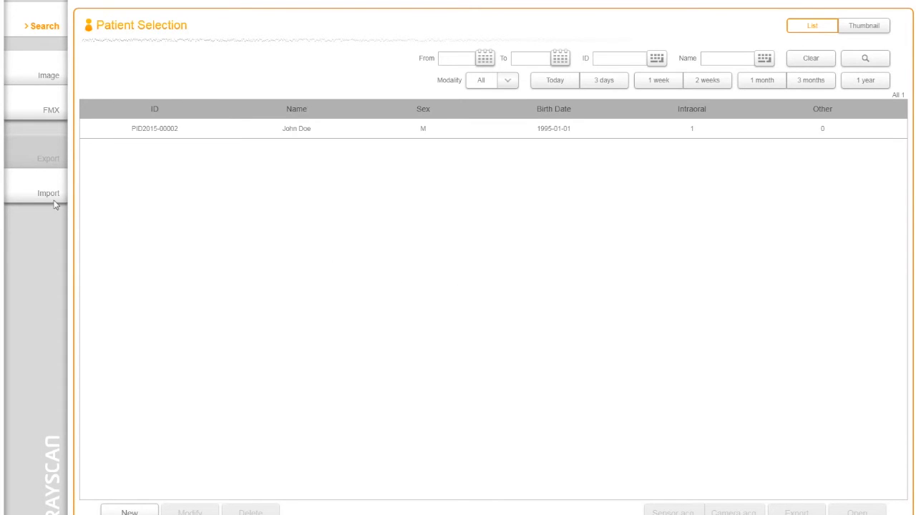
- Choose Desktop > RIOSensor Training > Test Patient as the DICOM import source folder
left_click(48, 194)
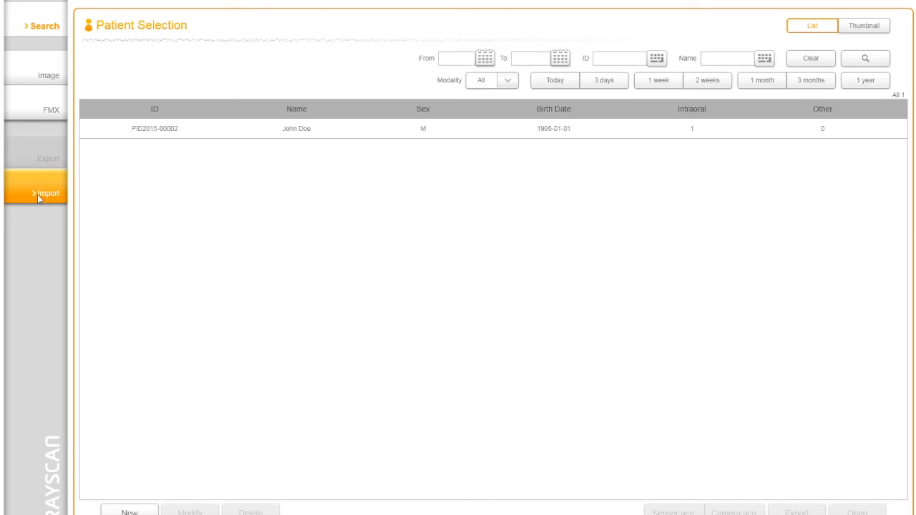
left_click(43, 192)
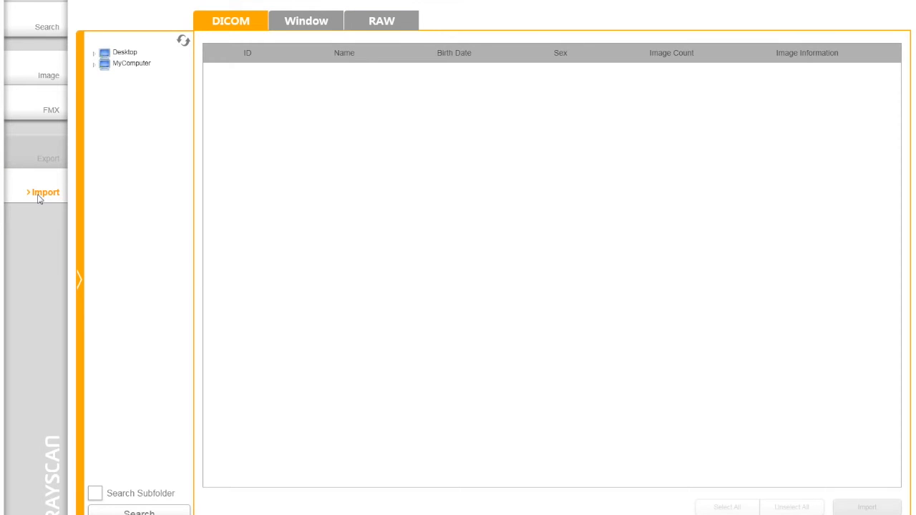
mouse_move(80, 98)
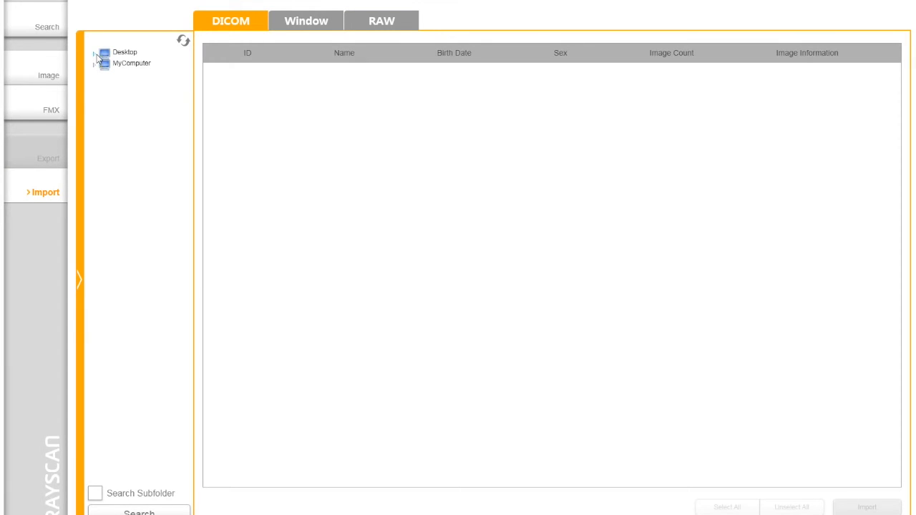
left_click(95, 51)
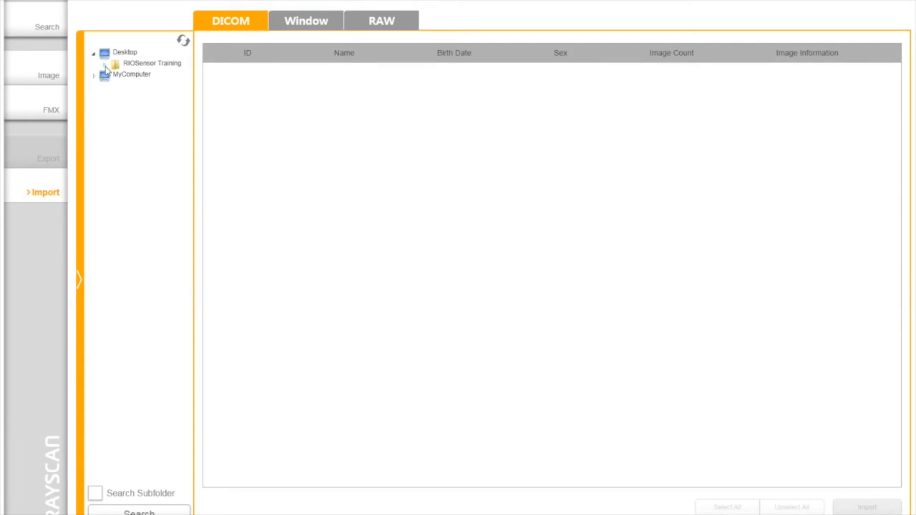
left_click(114, 63)
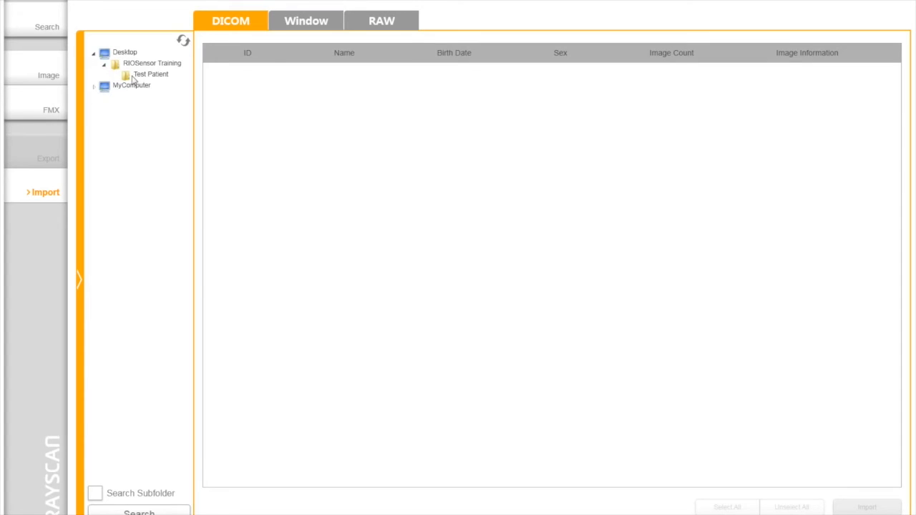
left_click(150, 75)
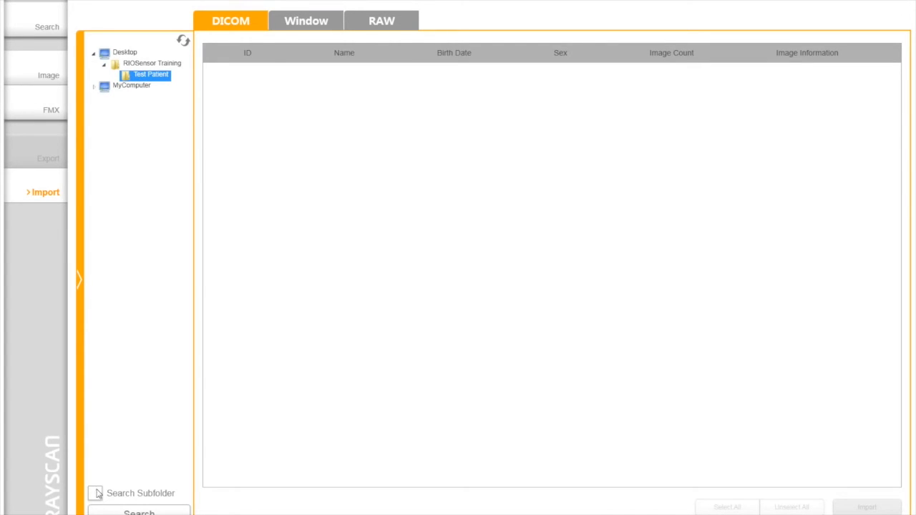
- Include subfolders in the search and import the found one-image study
left_click(94, 492)
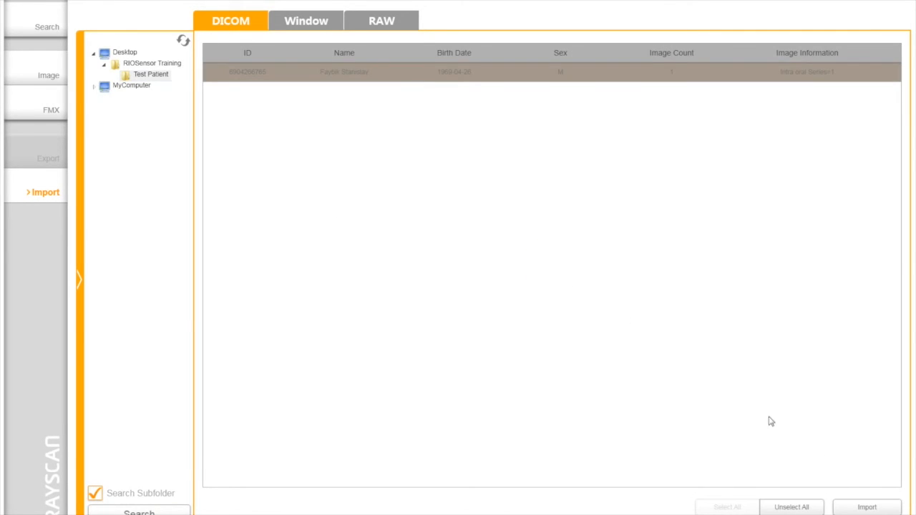
left_click(45, 26)
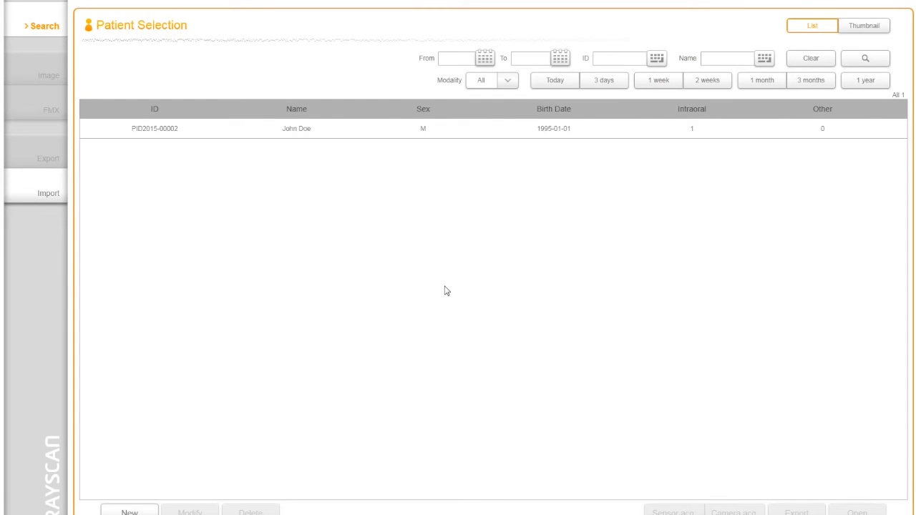
- Send John Doe's intraoral image series to the export list from its thumbnail menu
left_click(296, 129)
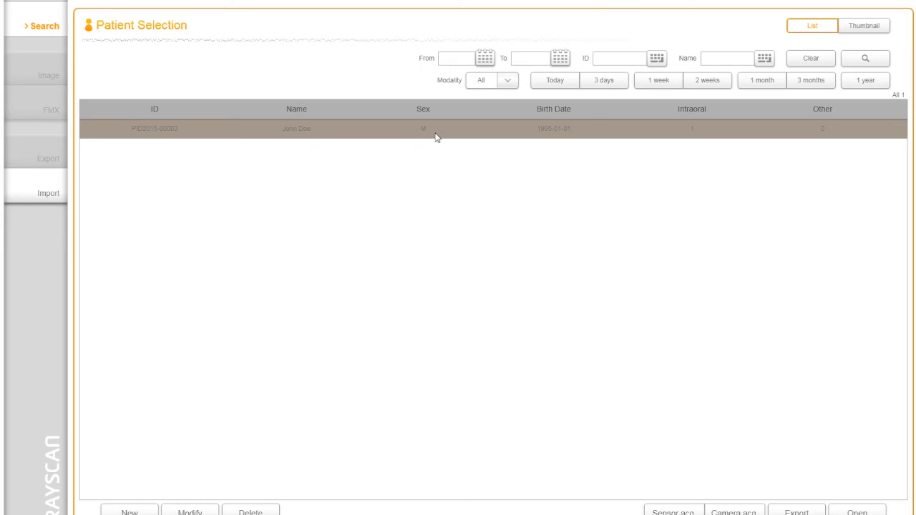
double_click(295, 129)
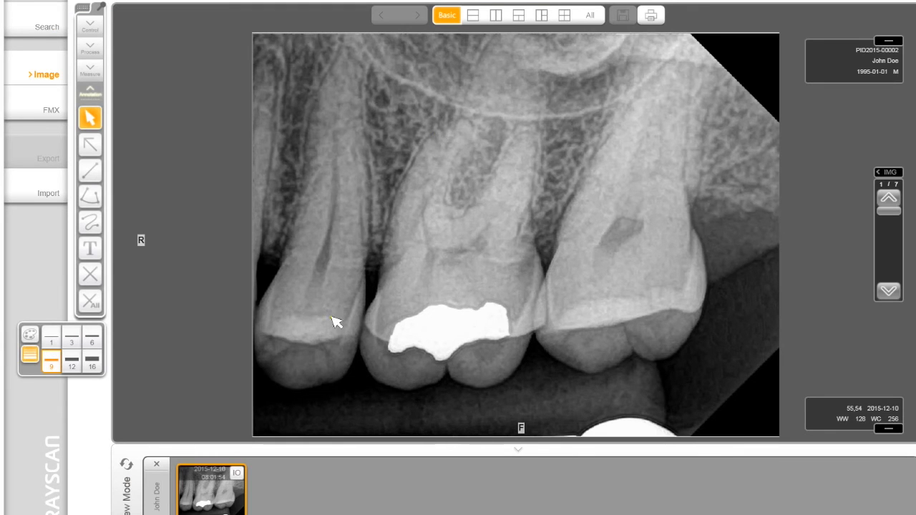
left_click(212, 490)
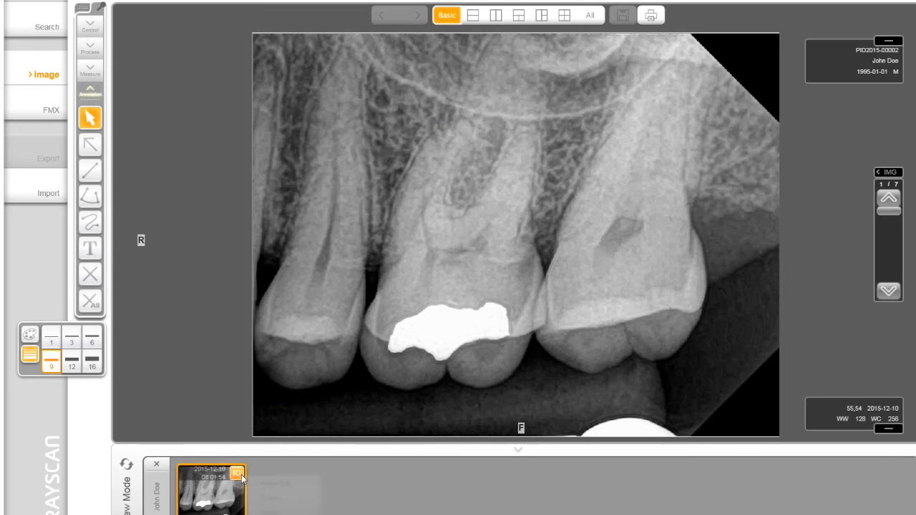
right_click(210, 490)
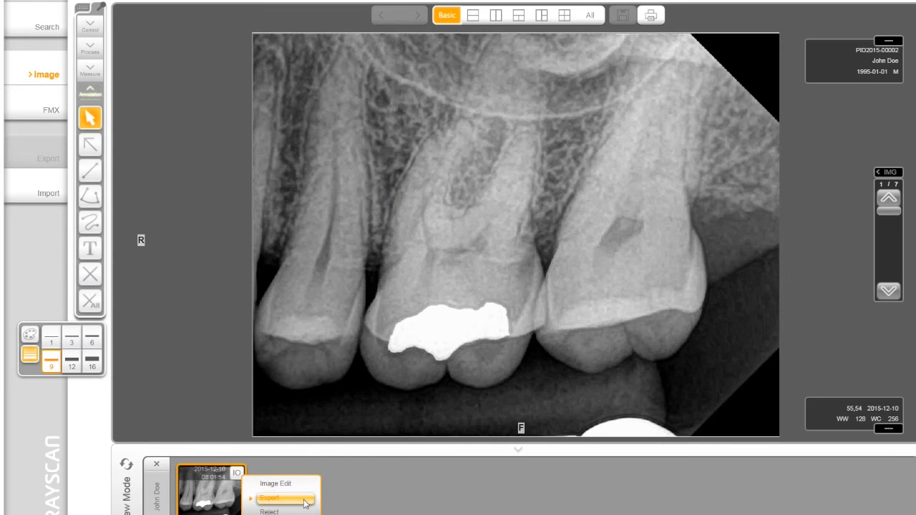
left_click(269, 498)
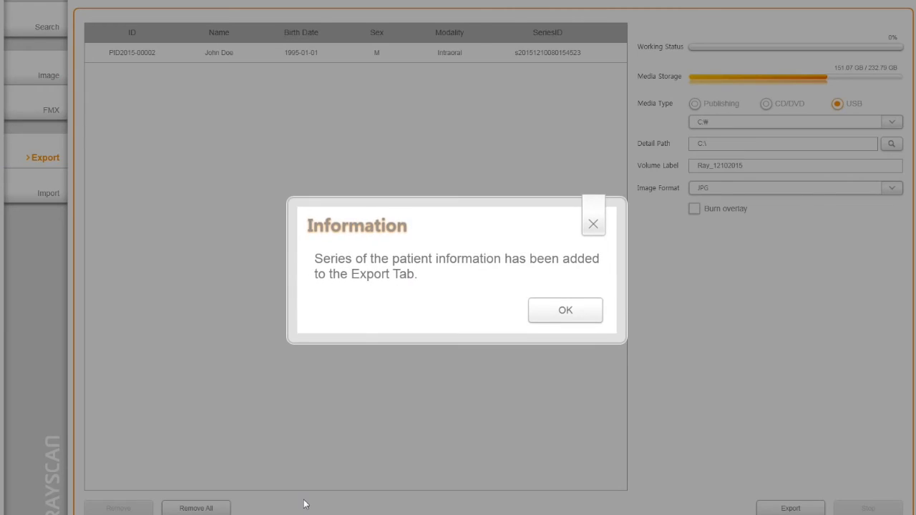
- Select John Doe's series and set the export media to USB after trying Publishing and CD/DVD
left_click(564, 309)
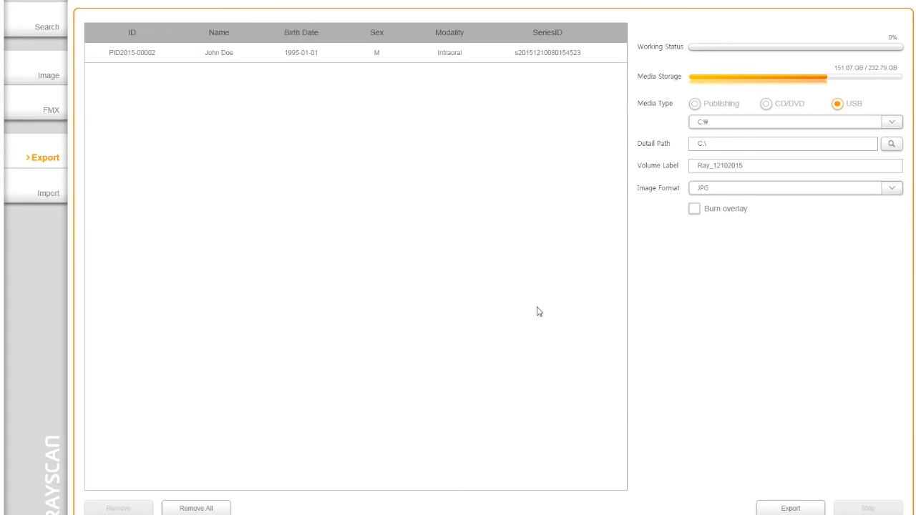
left_click(217, 51)
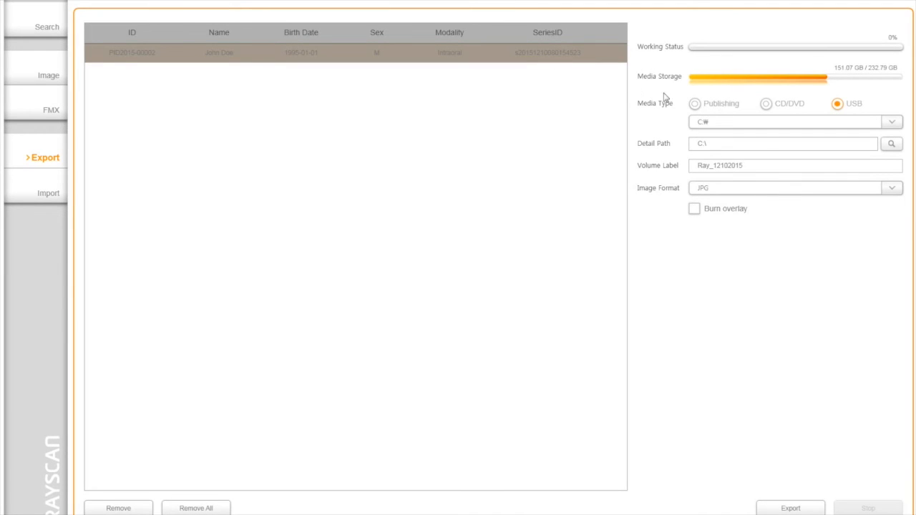
left_click(694, 103)
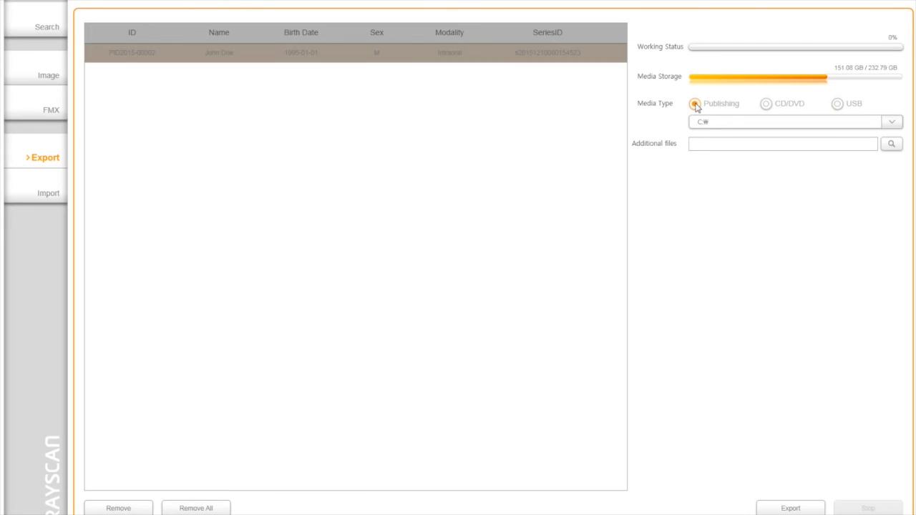
left_click(766, 103)
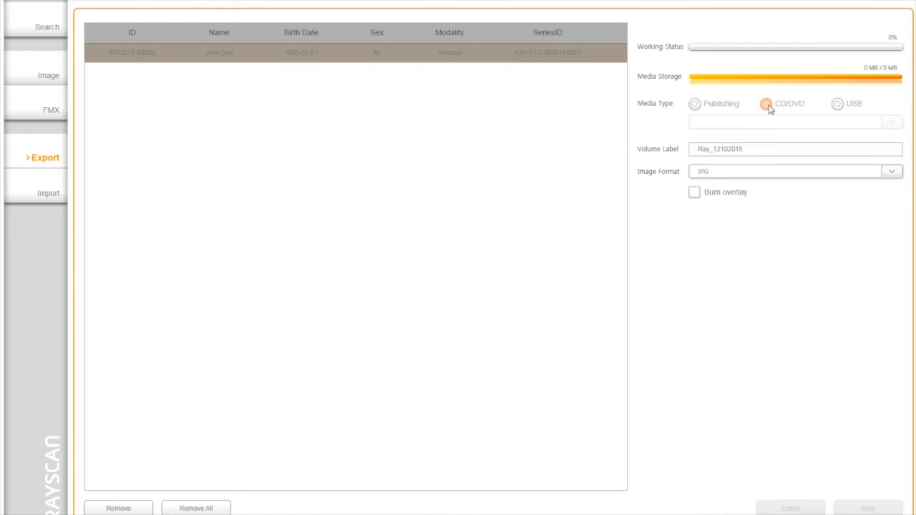
left_click(766, 103)
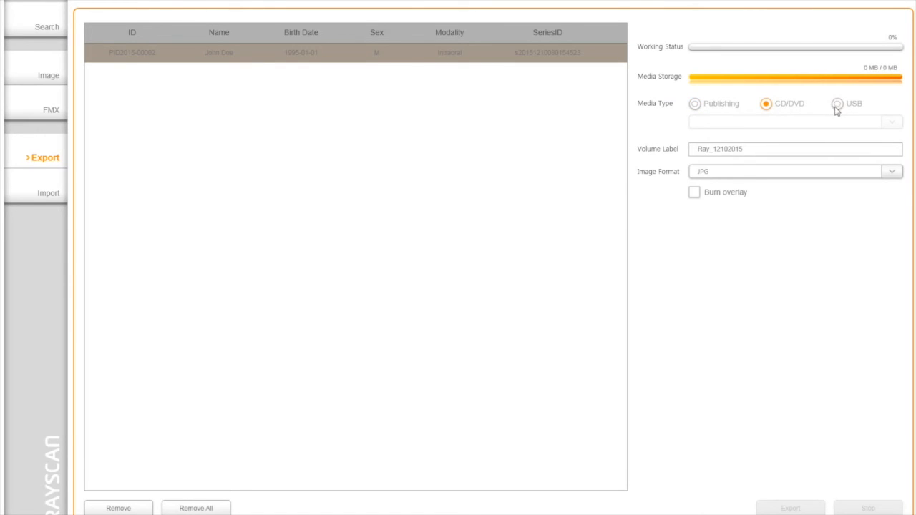
left_click(838, 103)
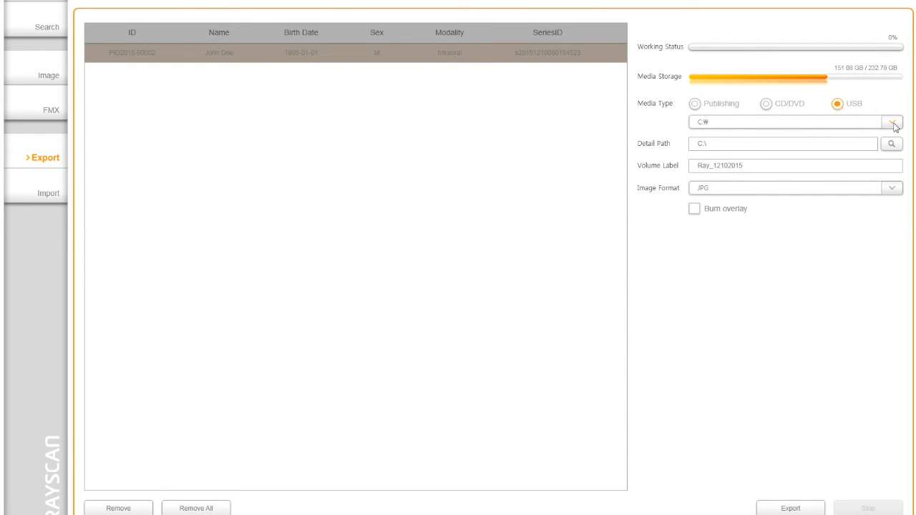
- Set the destination to drive E:\ [USB DISK] and the image format to DICOM
left_click(893, 121)
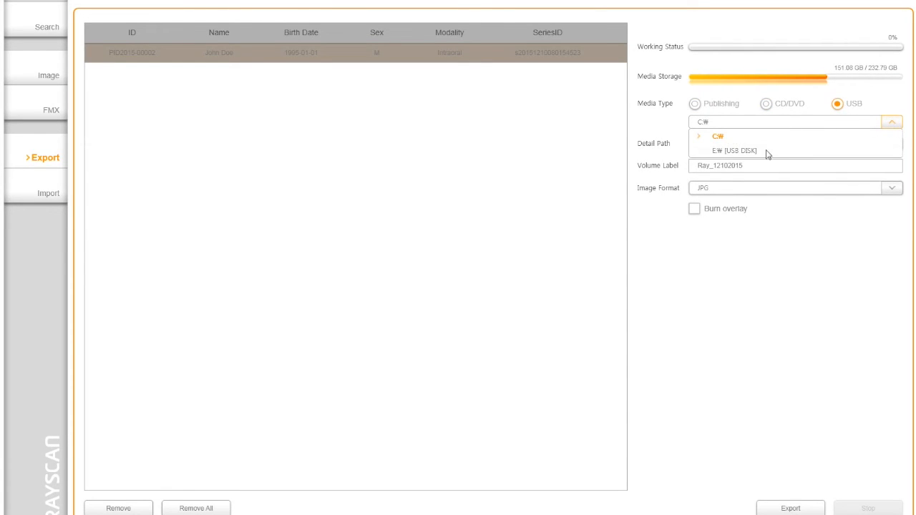
left_click(733, 152)
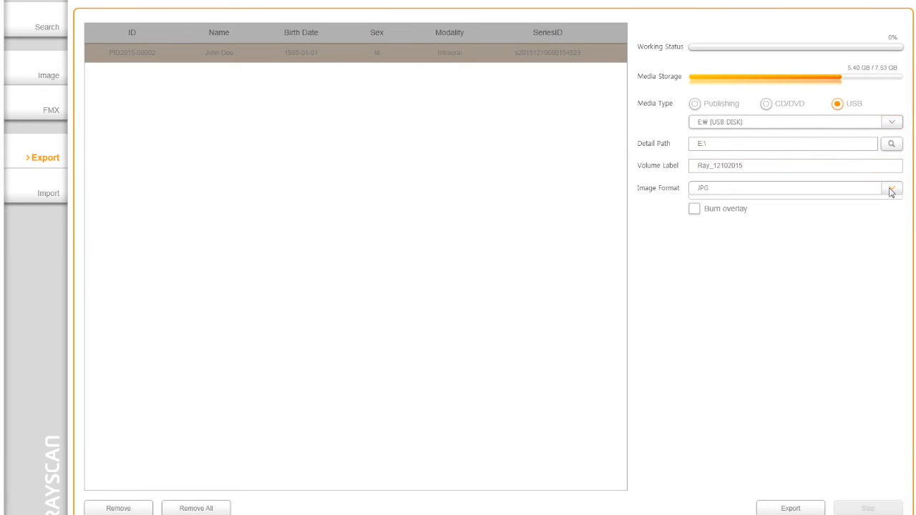
left_click(891, 189)
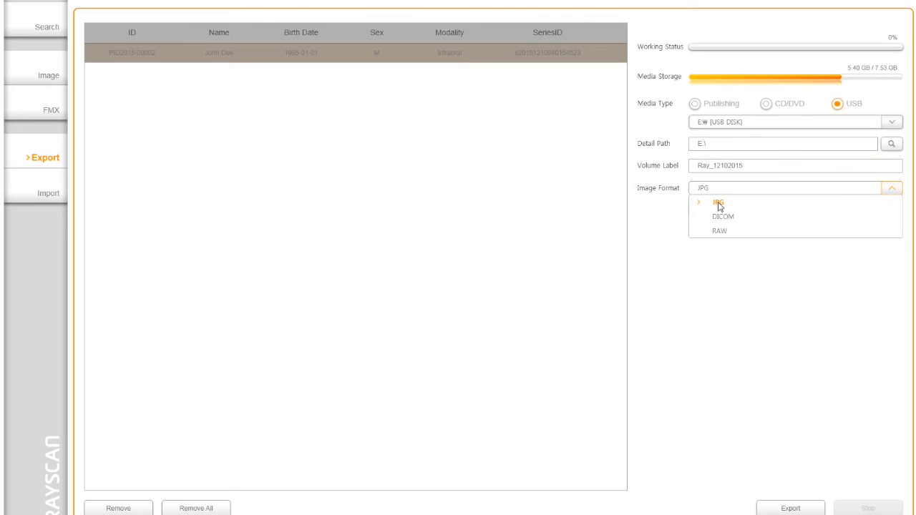
mouse_move(723, 217)
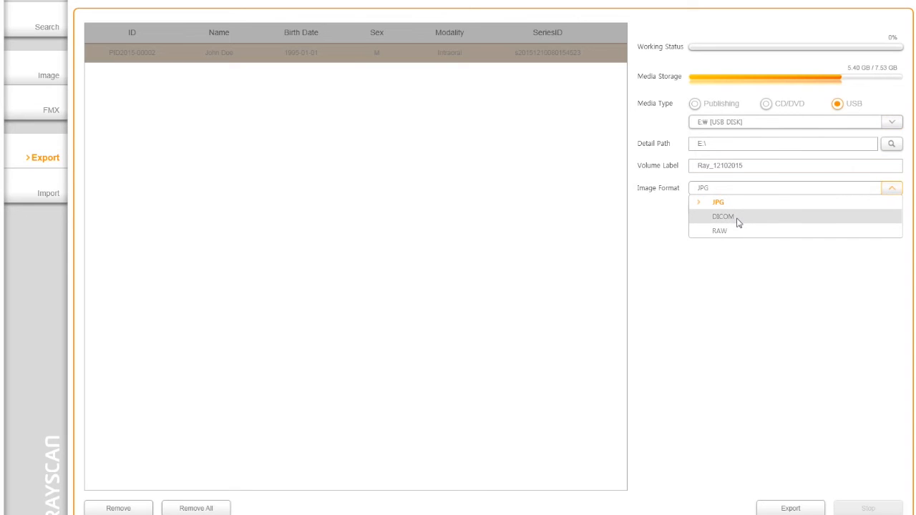
mouse_move(719, 232)
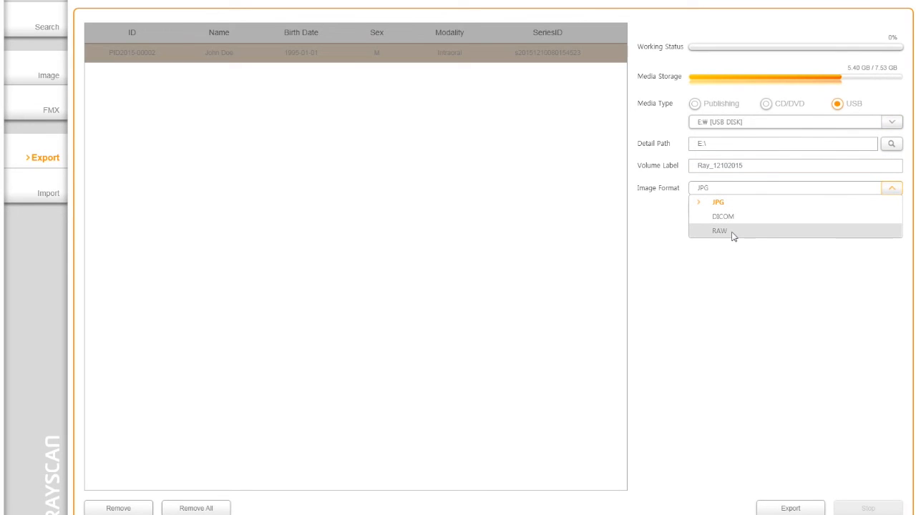
left_click(723, 216)
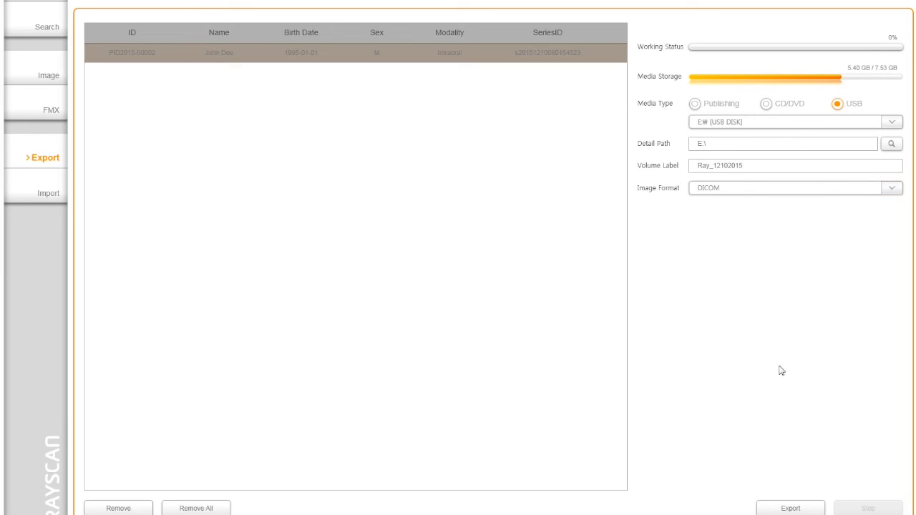